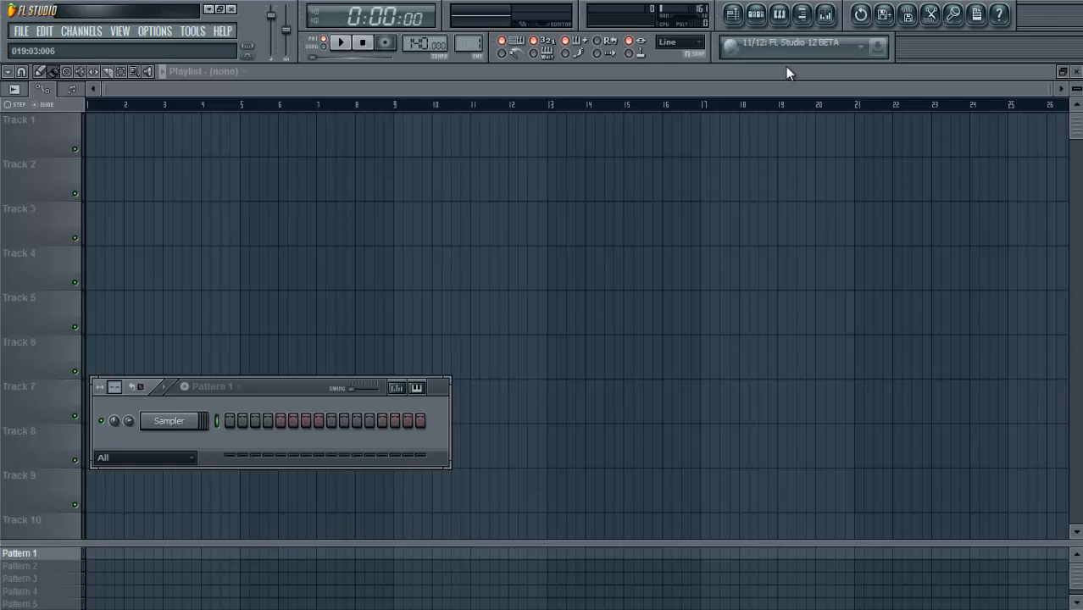
{"action": "mouse_move", "coordinate": [778, 14]}
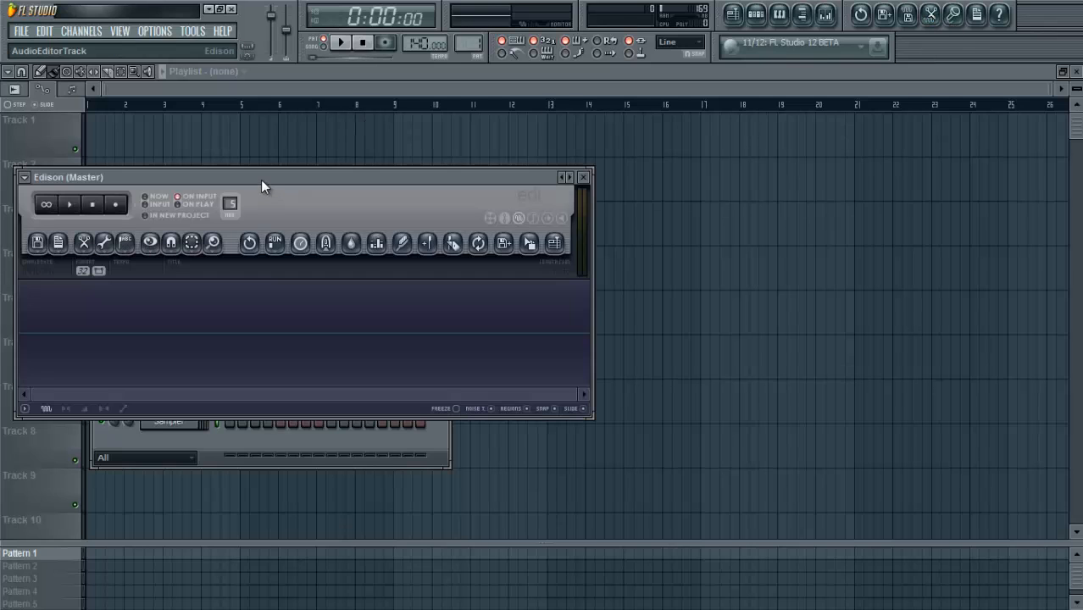
Step: Move Edison aside and browse Recent Places to the Important DLs folder for the loop
{"action": "left_click_drag", "start_coordinate": [263, 176], "coordinate": [670, 139]}
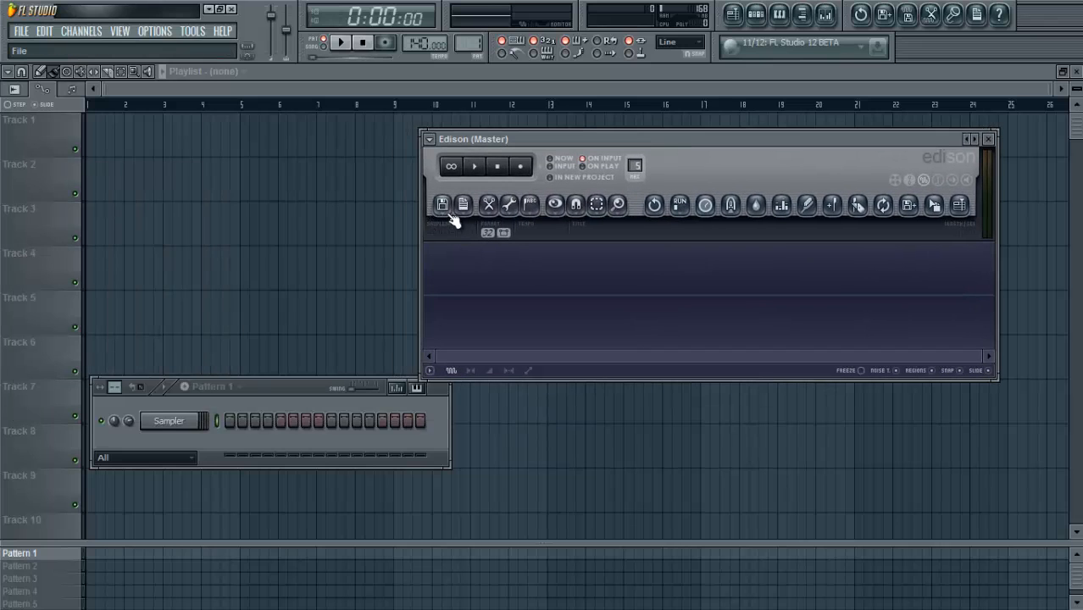
{"action": "left_click", "coordinate": [442, 204]}
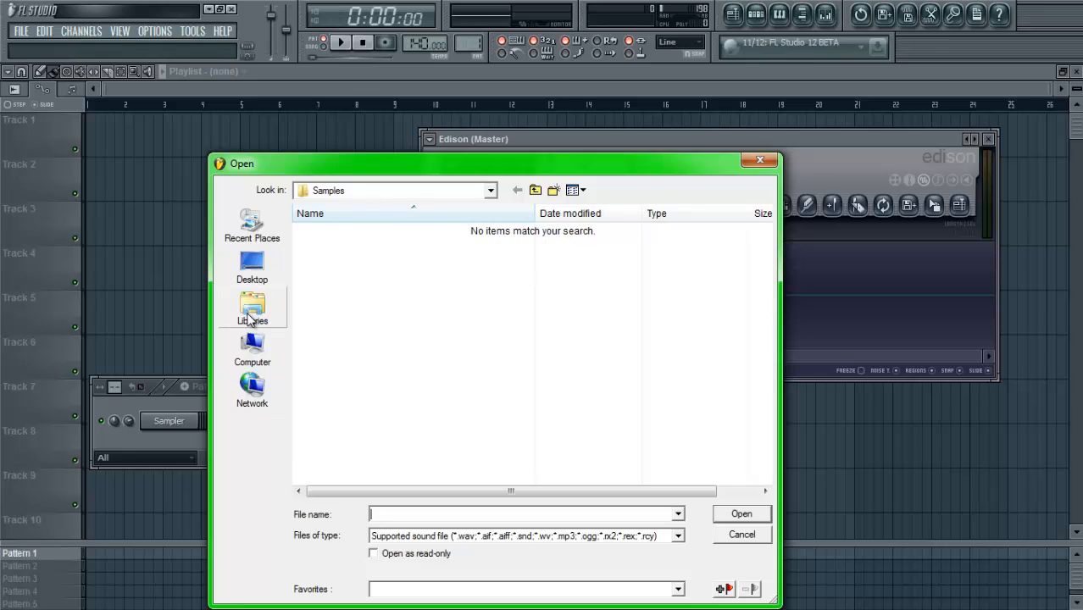
{"action": "left_click", "coordinate": [251, 224]}
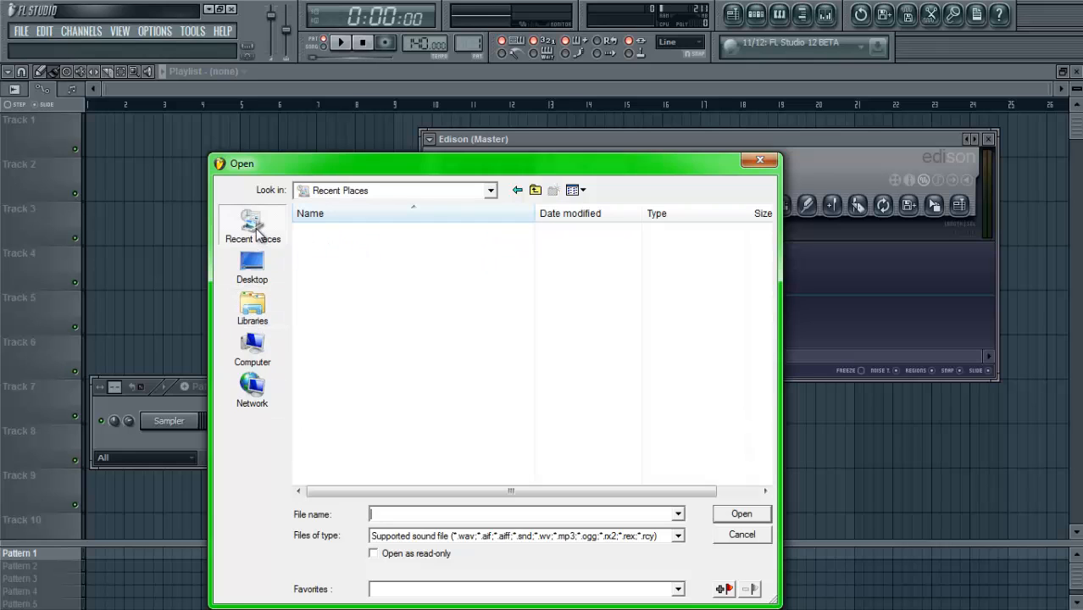
{"action": "left_click", "coordinate": [252, 224]}
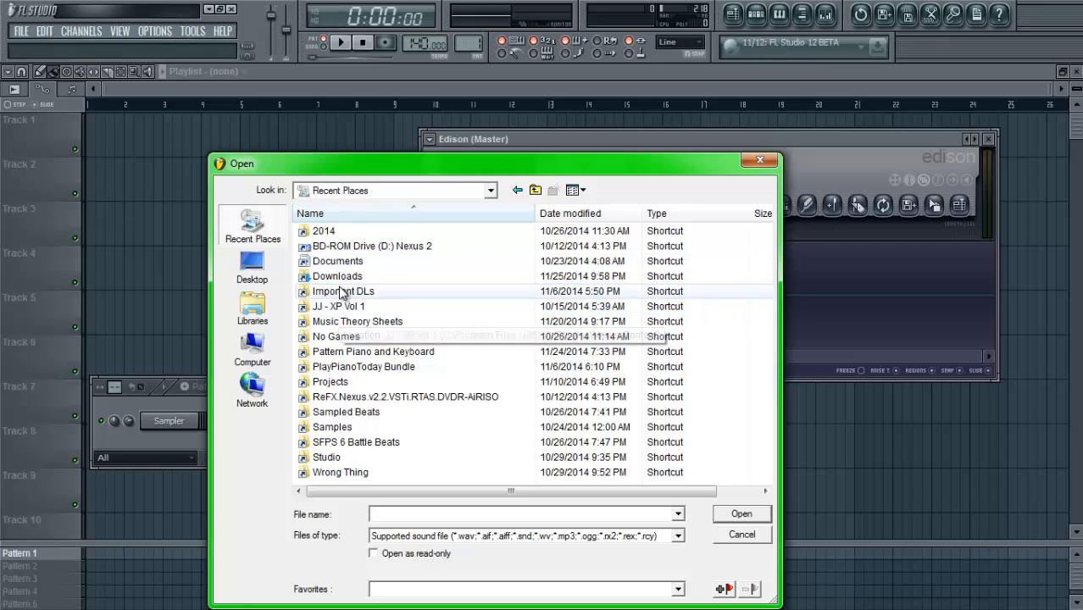
{"action": "double_click", "coordinate": [337, 276]}
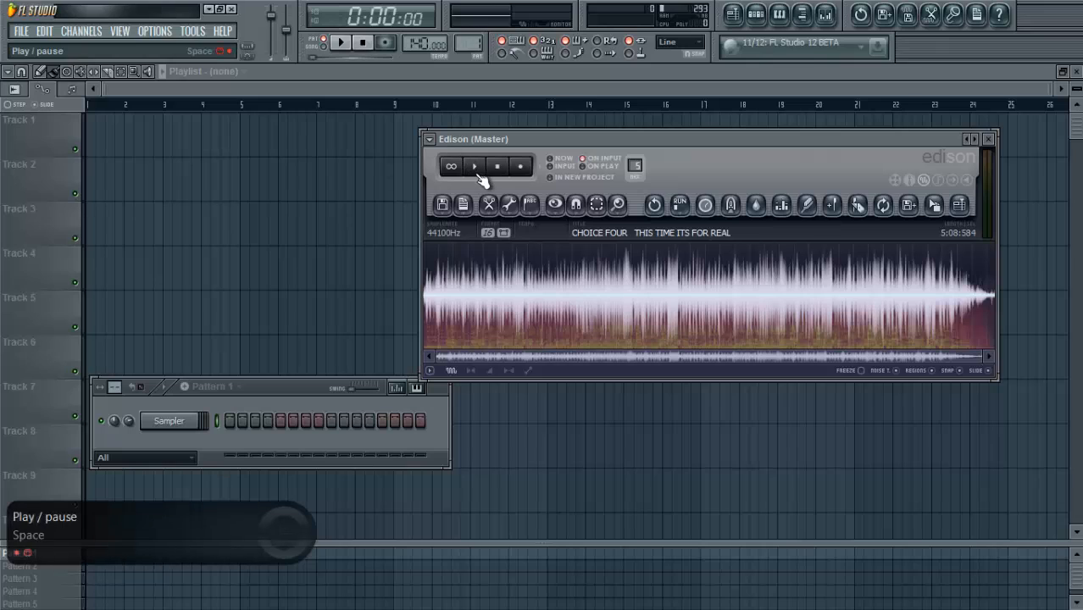
Step: Play the Choice Four – This Time Its For Real loop in Edison, then stop
{"action": "left_click", "coordinate": [473, 166]}
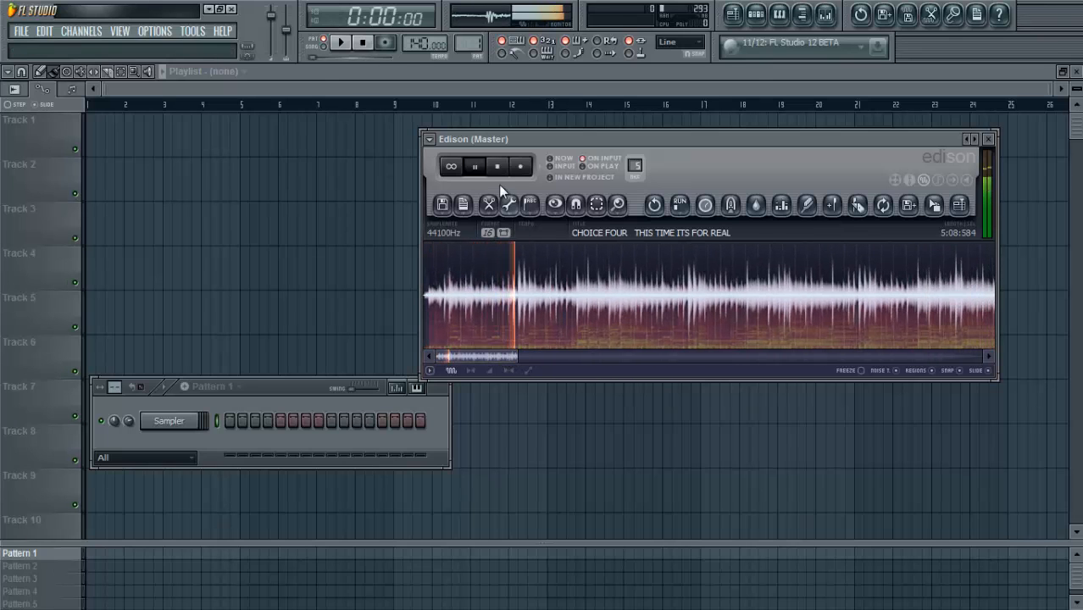
{"action": "left_click", "coordinate": [473, 166]}
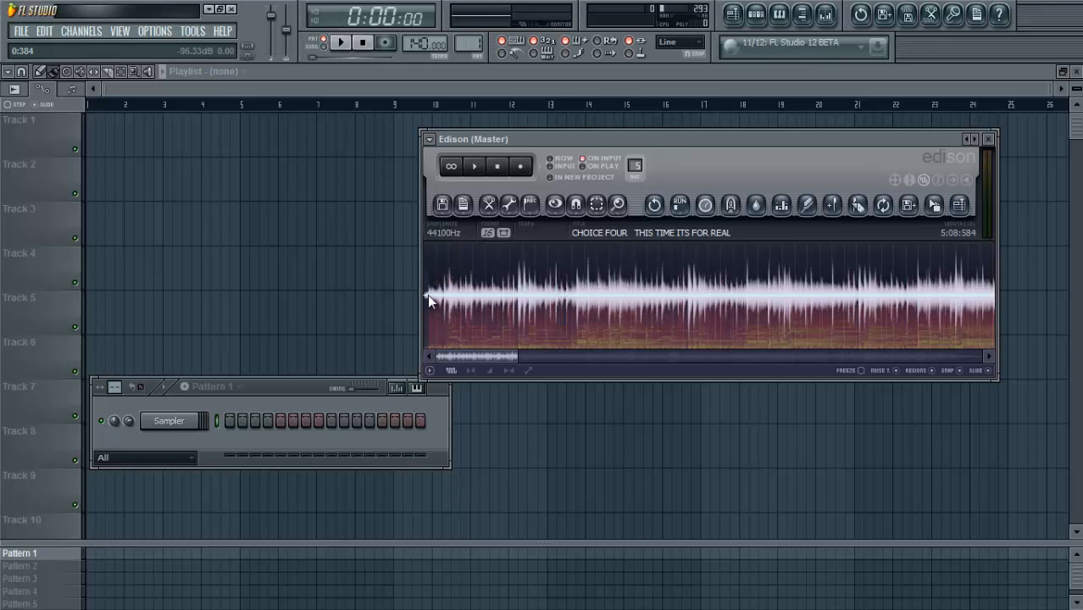
Step: Select 2:114–8:989 in Edison, preview it on loop, then stop
{"action": "left_click_drag", "start_coordinate": [431, 293], "coordinate": [490, 293]}
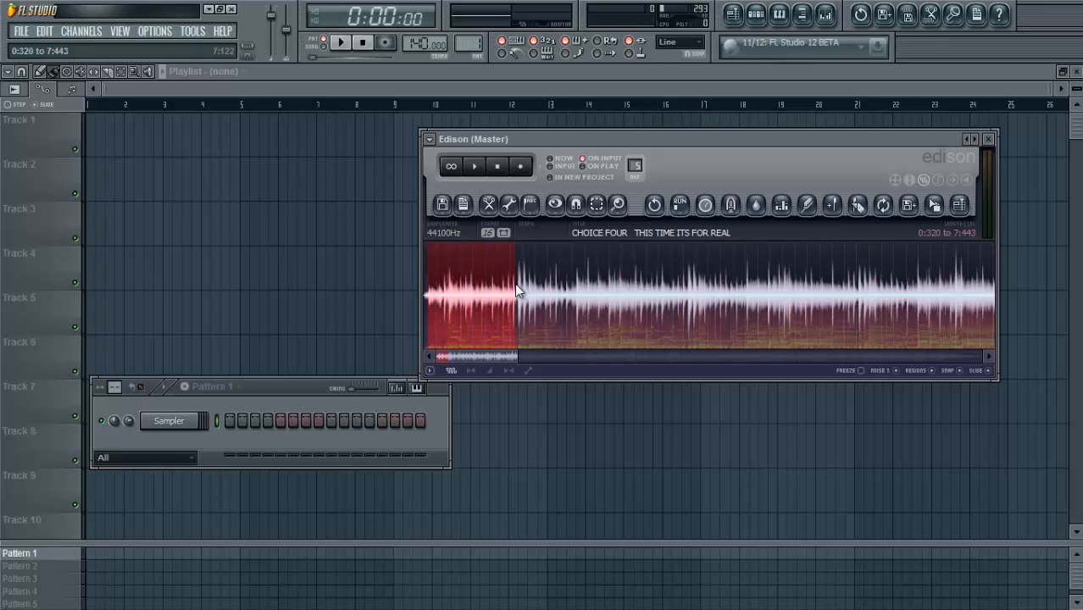
{"action": "left_click", "coordinate": [452, 165]}
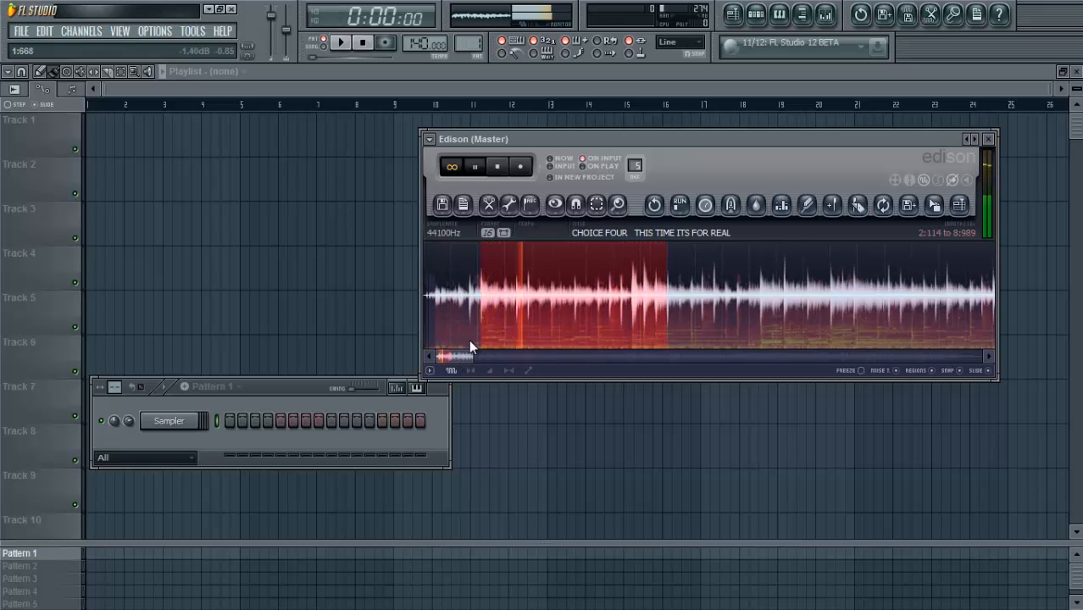
{"action": "left_click", "coordinate": [473, 166]}
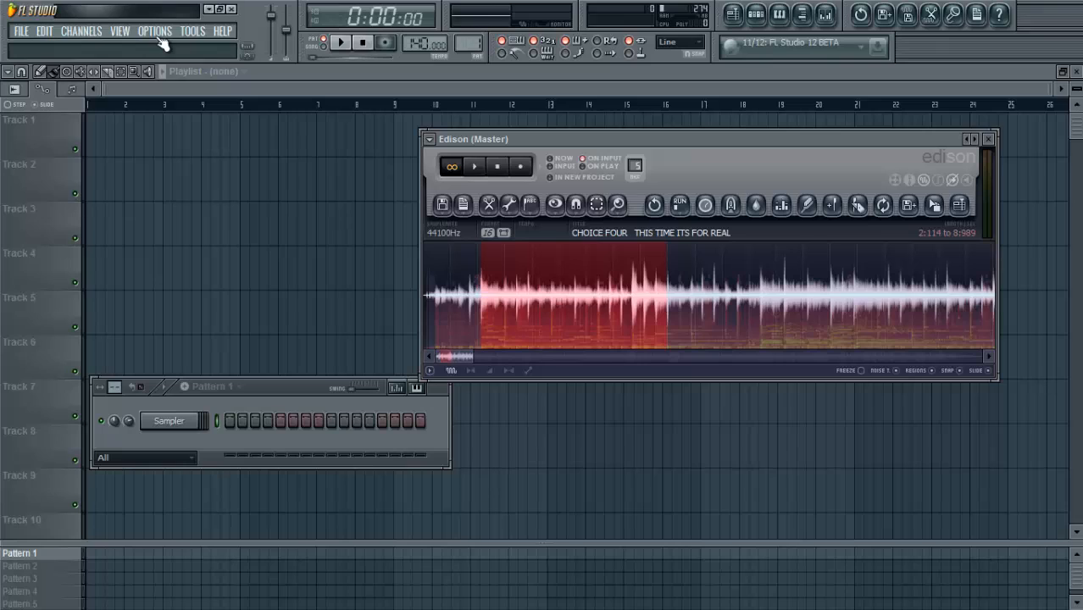
{"action": "mouse_move", "coordinate": [140, 28]}
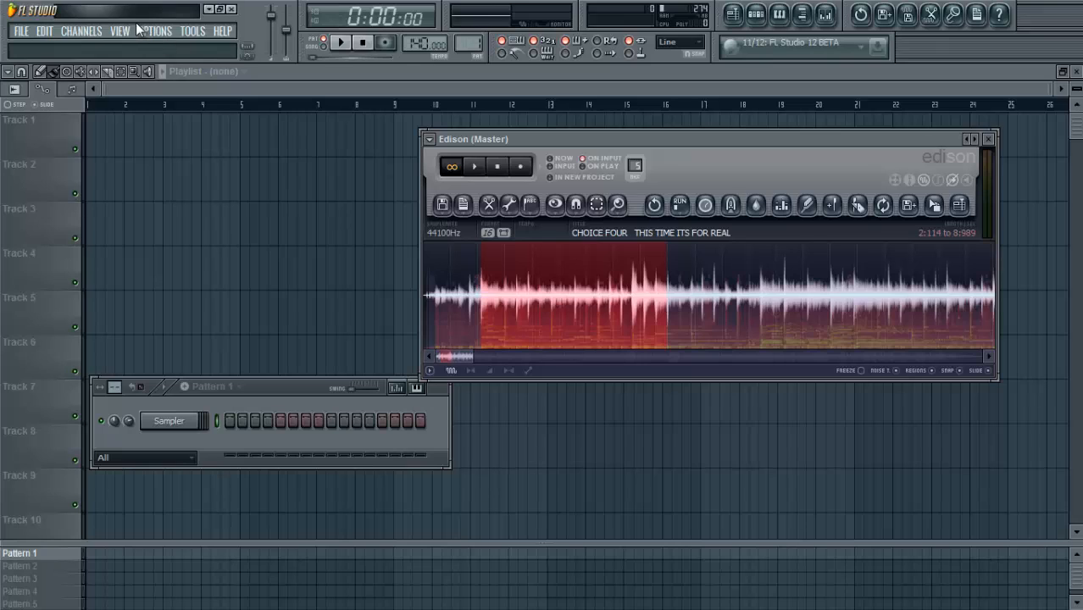
{"action": "mouse_move", "coordinate": [91, 49]}
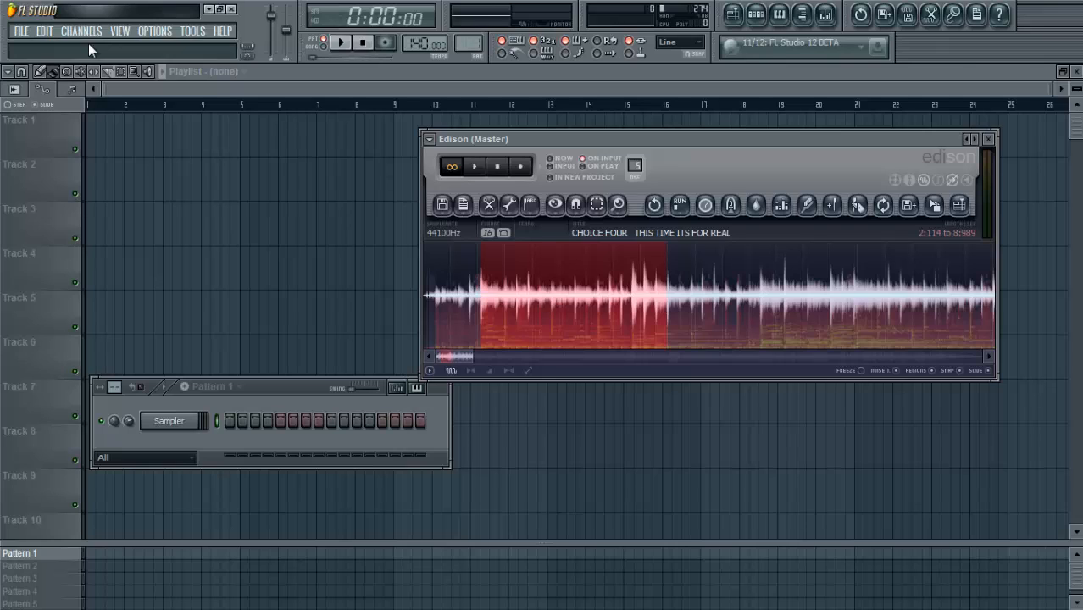
{"action": "mouse_move", "coordinate": [91, 38]}
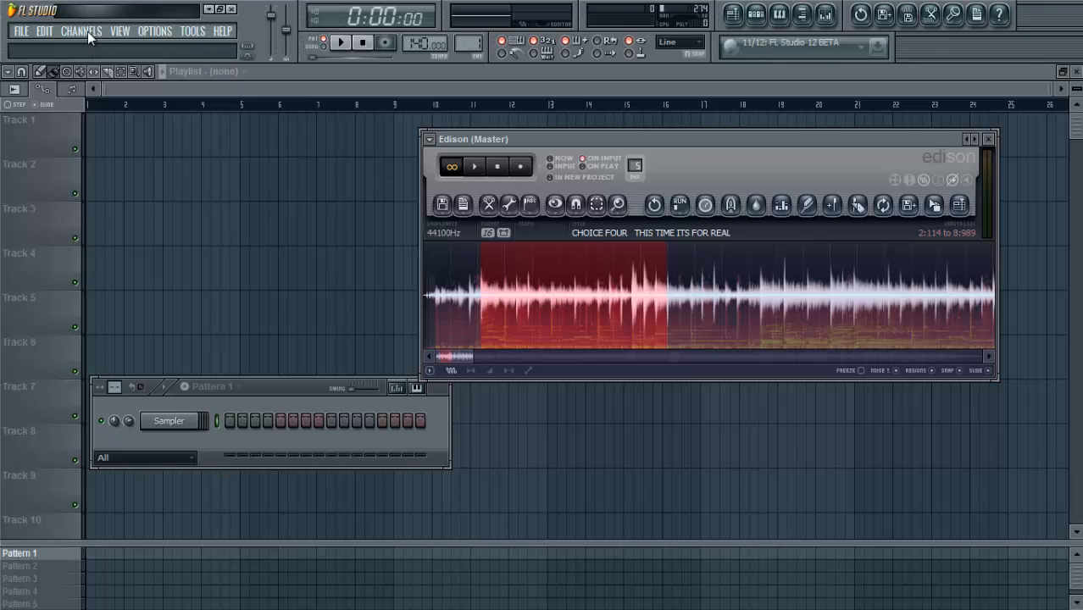
Step: Add a Slicex instrument channel from the Channels add menu
{"action": "left_click", "coordinate": [81, 30]}
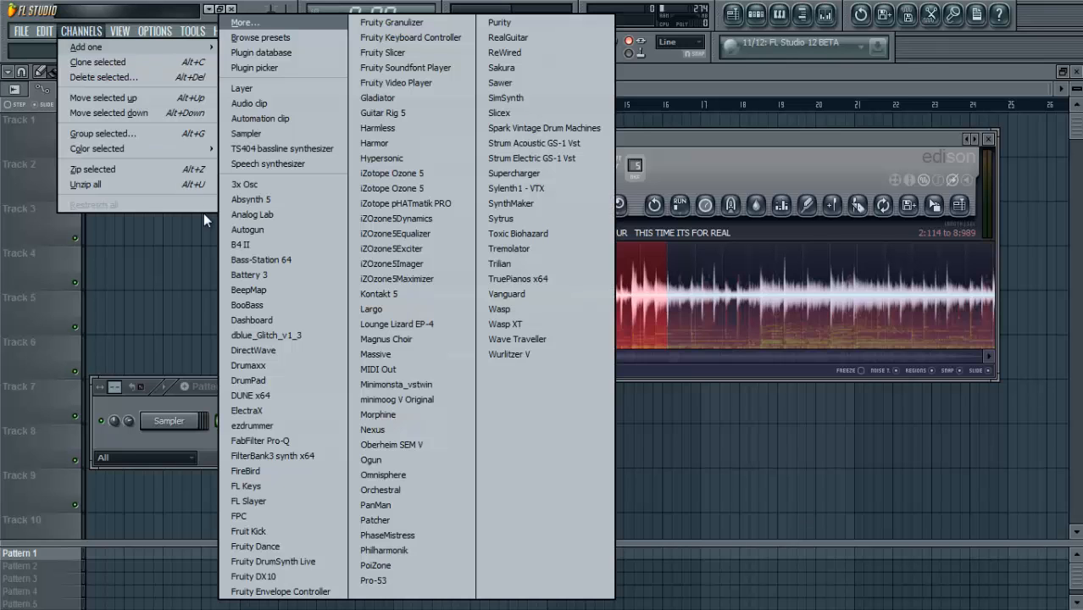
{"action": "mouse_move", "coordinate": [499, 113]}
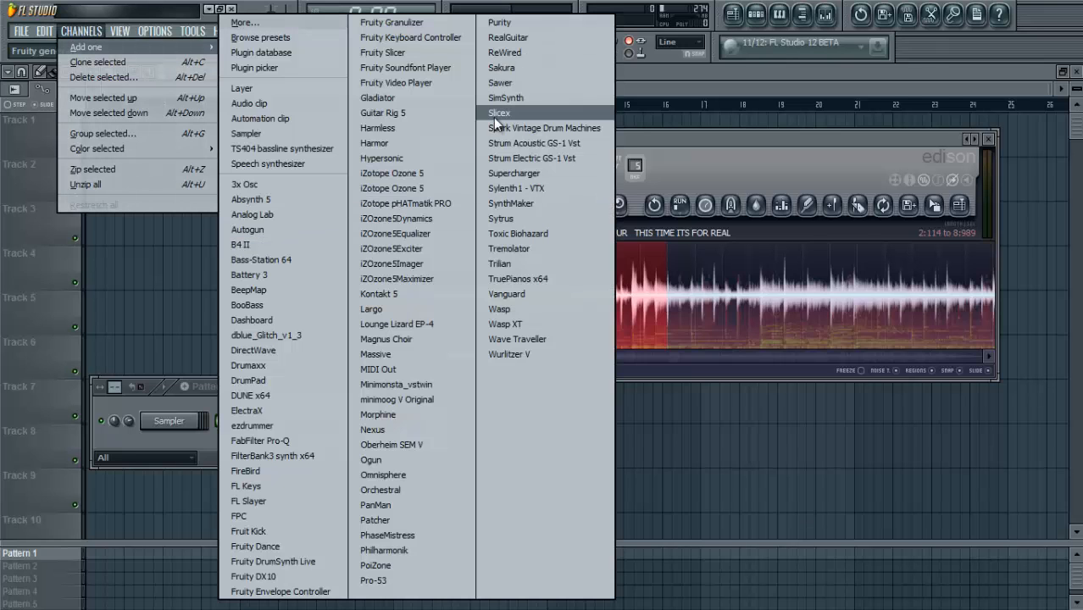
{"action": "left_click", "coordinate": [499, 112]}
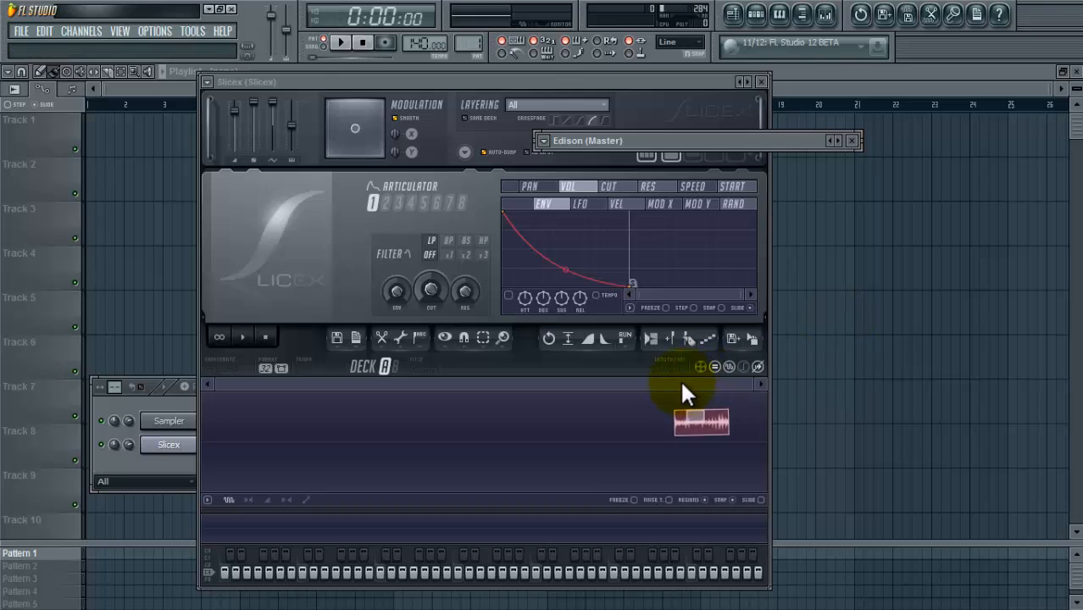
Step: Drag the Edison selection into the Slicex deck, then close Edison
{"action": "left_click_drag", "start_coordinate": [701, 422], "coordinate": [433, 486]}
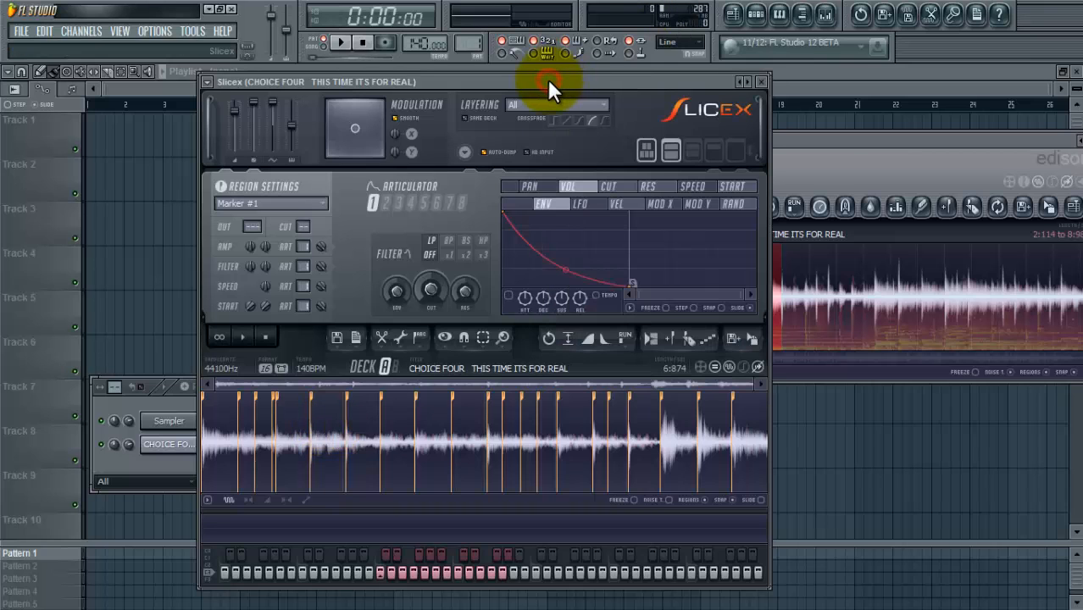
{"action": "left_click", "coordinate": [754, 151]}
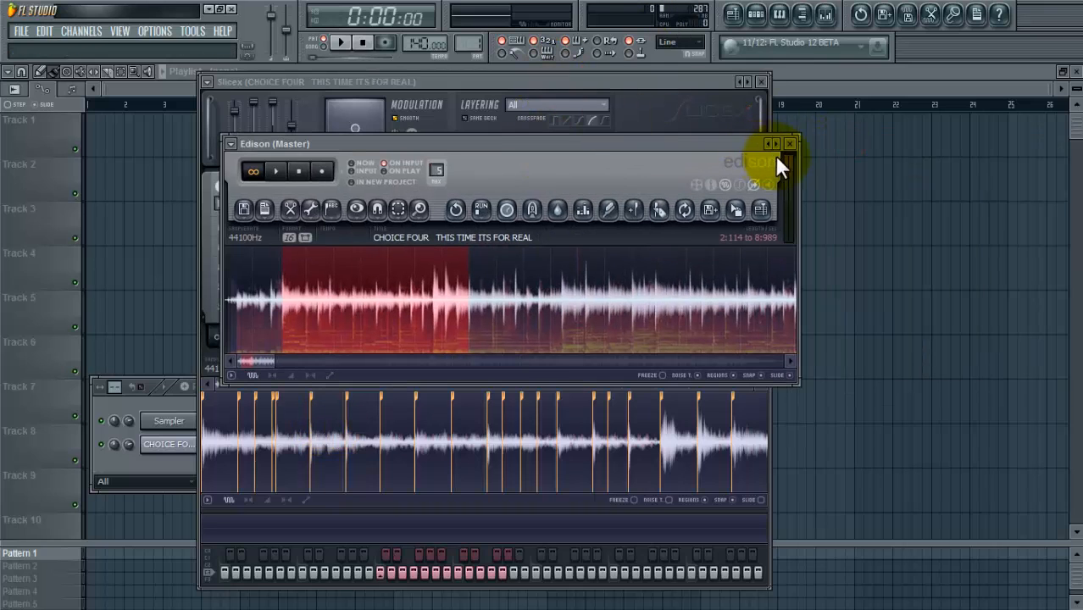
{"action": "left_click", "coordinate": [789, 143]}
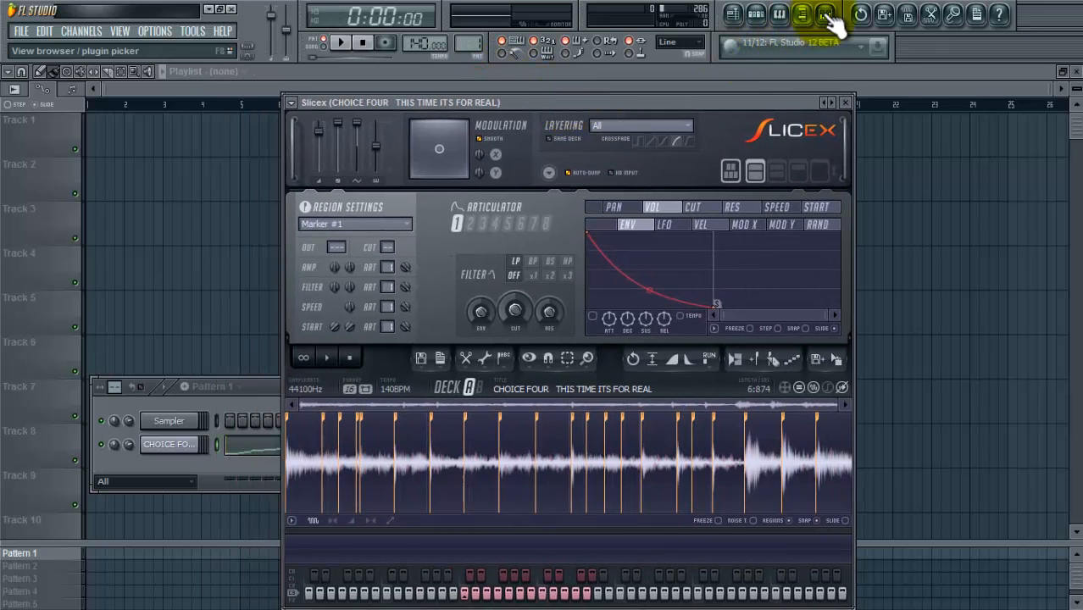
{"action": "left_click", "coordinate": [802, 14]}
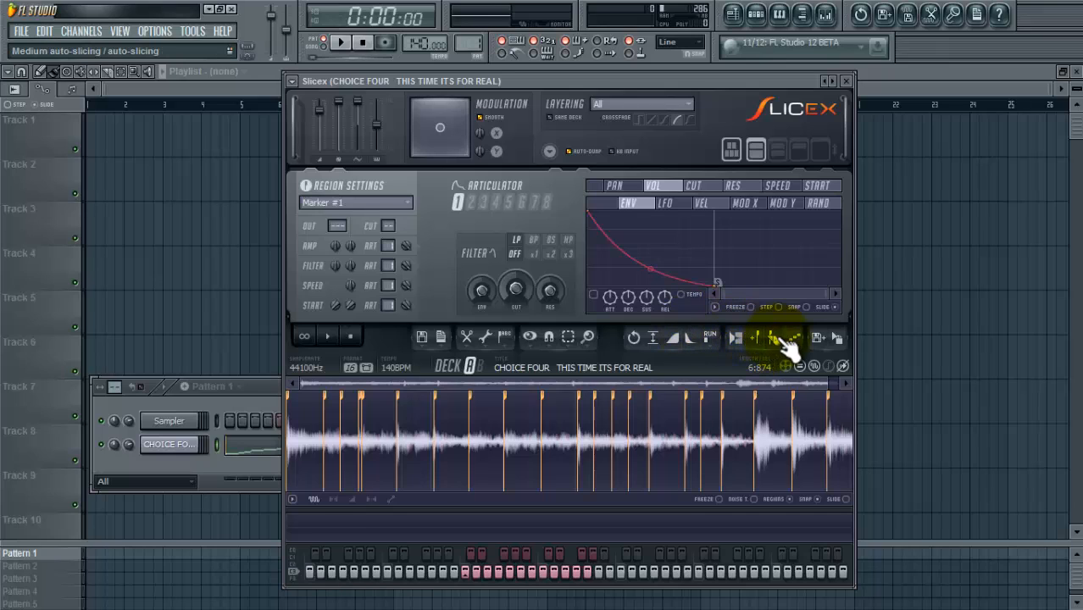
Step: Re-slice the loop with Small grid-slicing into even markers #1–#6
{"action": "left_click", "coordinate": [771, 338]}
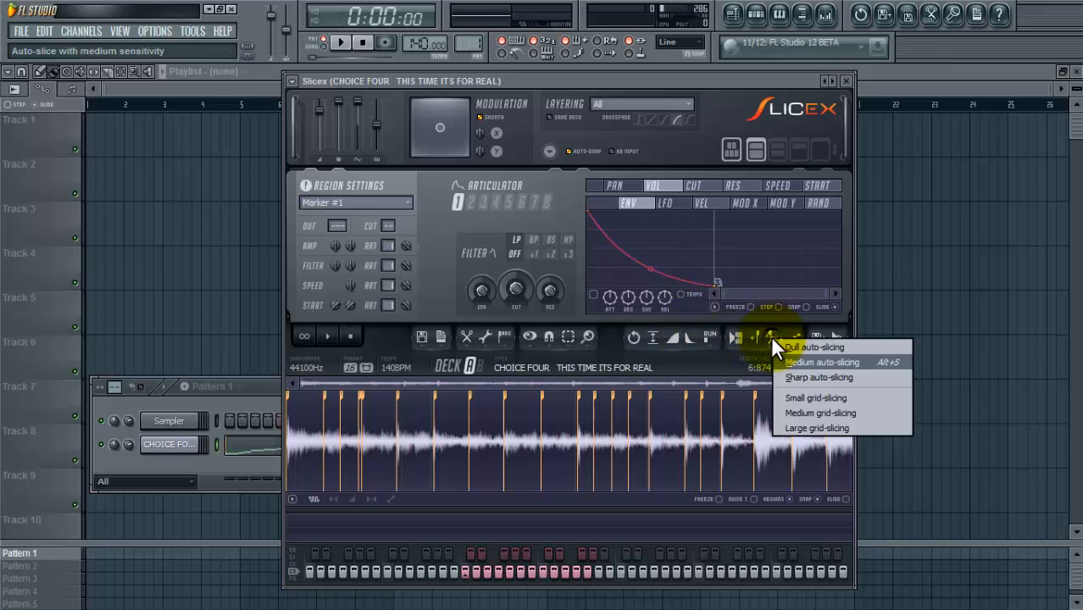
{"action": "mouse_move", "coordinate": [813, 347]}
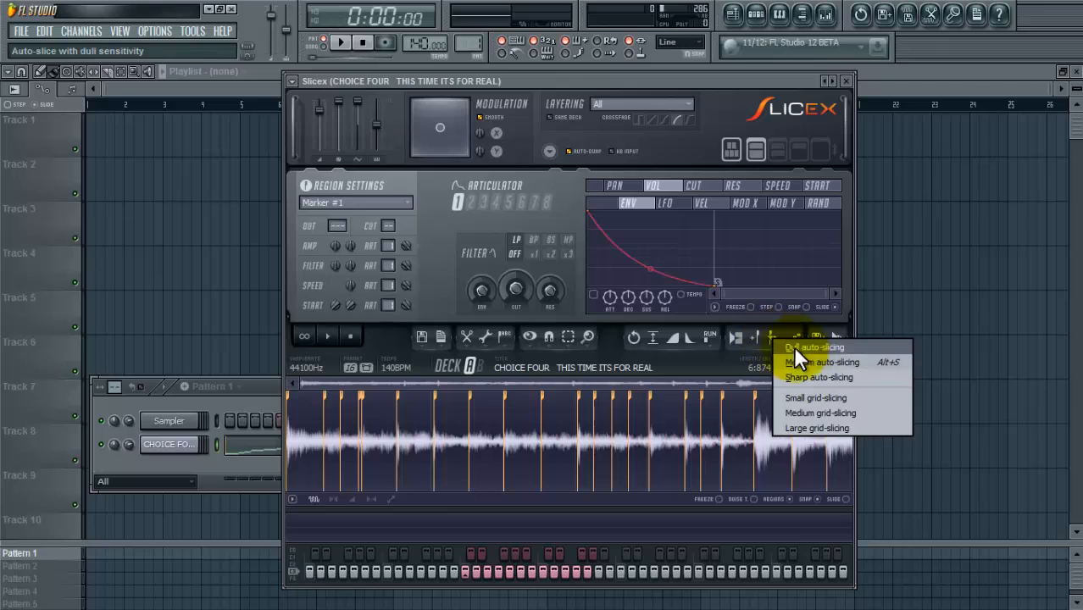
{"action": "mouse_move", "coordinate": [830, 368]}
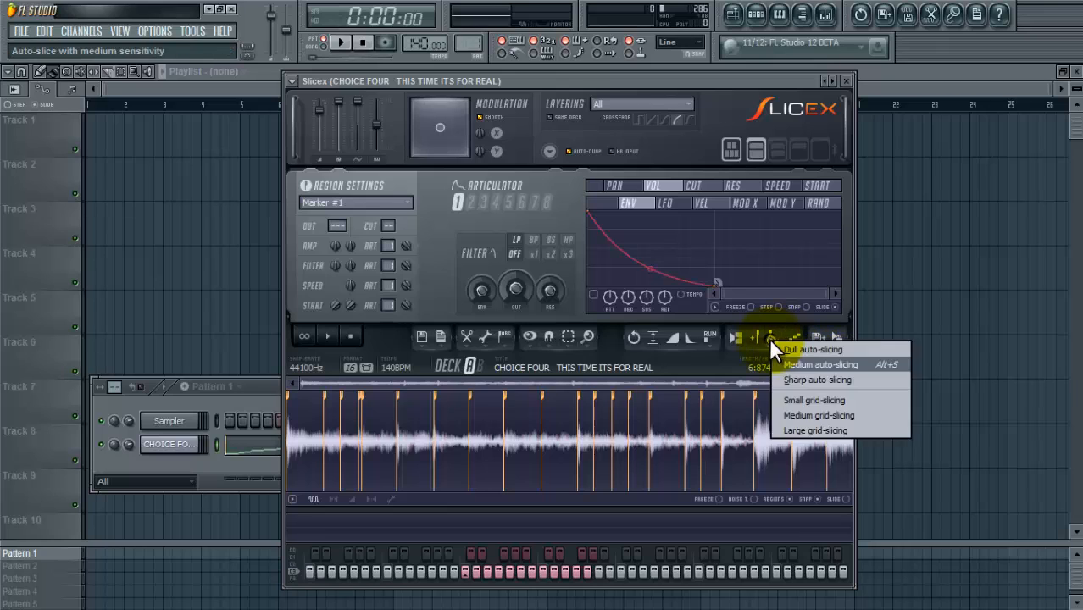
{"action": "mouse_move", "coordinate": [813, 400]}
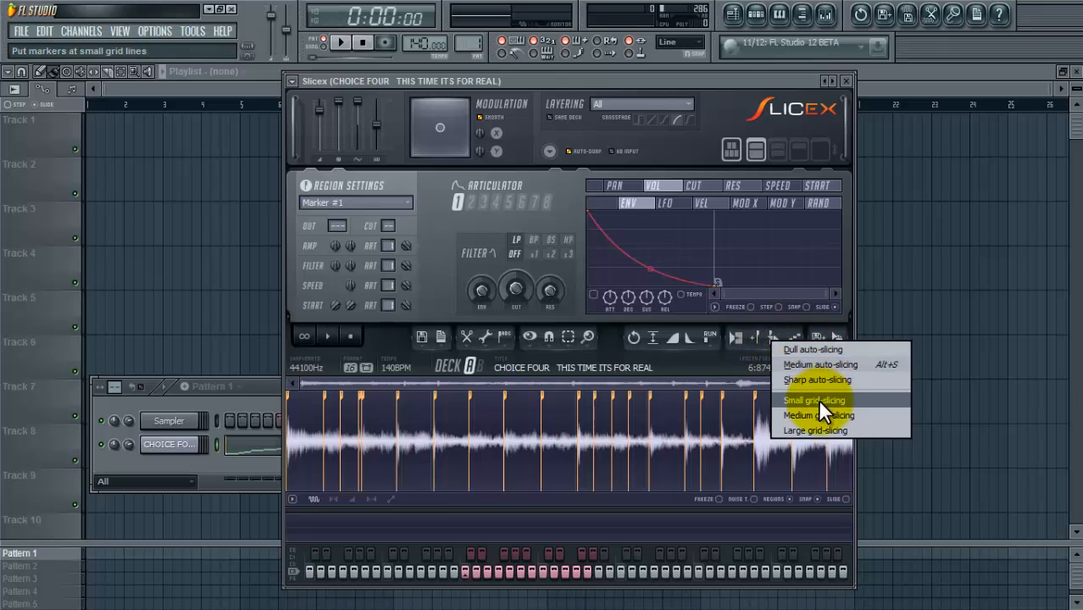
{"action": "left_click", "coordinate": [813, 400]}
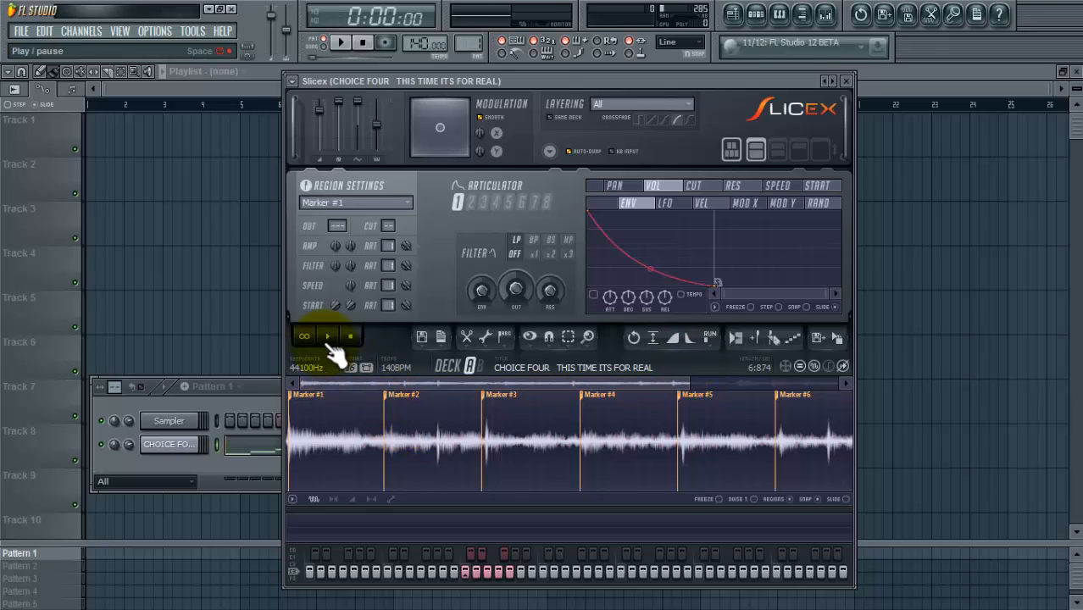
Step: Play the sliced loop, audition Marker #2, and add a slice marker at the loud hit
{"action": "left_click", "coordinate": [327, 337]}
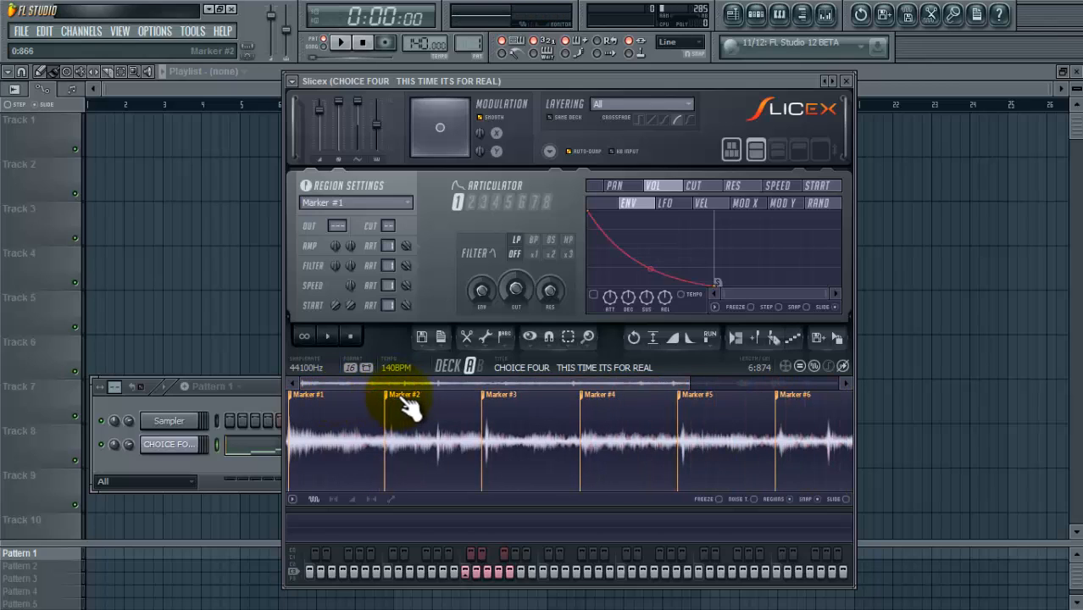
{"action": "left_click", "coordinate": [328, 336]}
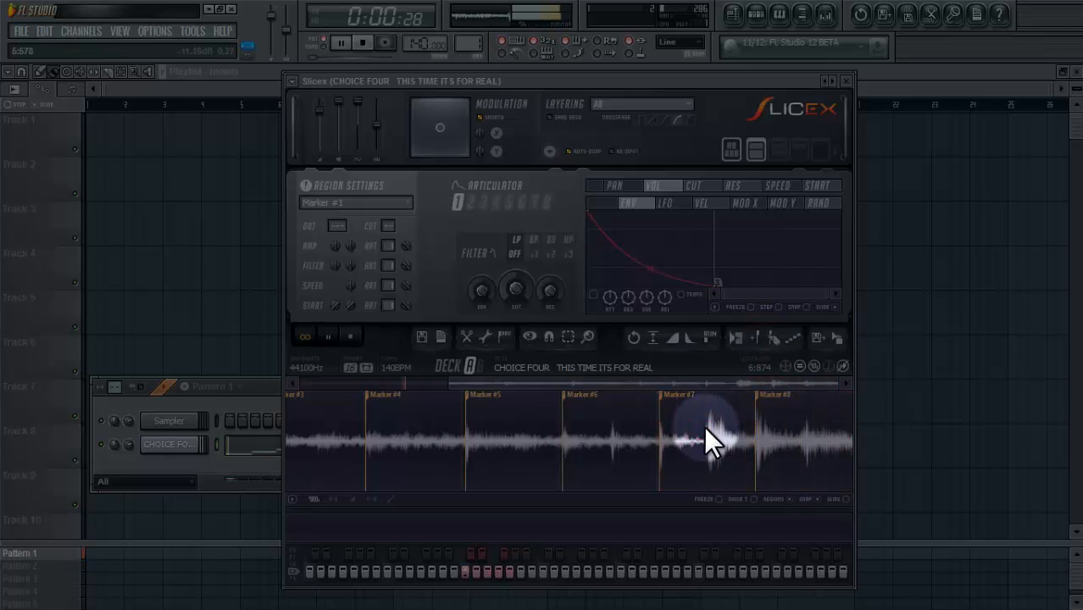
{"action": "left_click", "coordinate": [707, 428]}
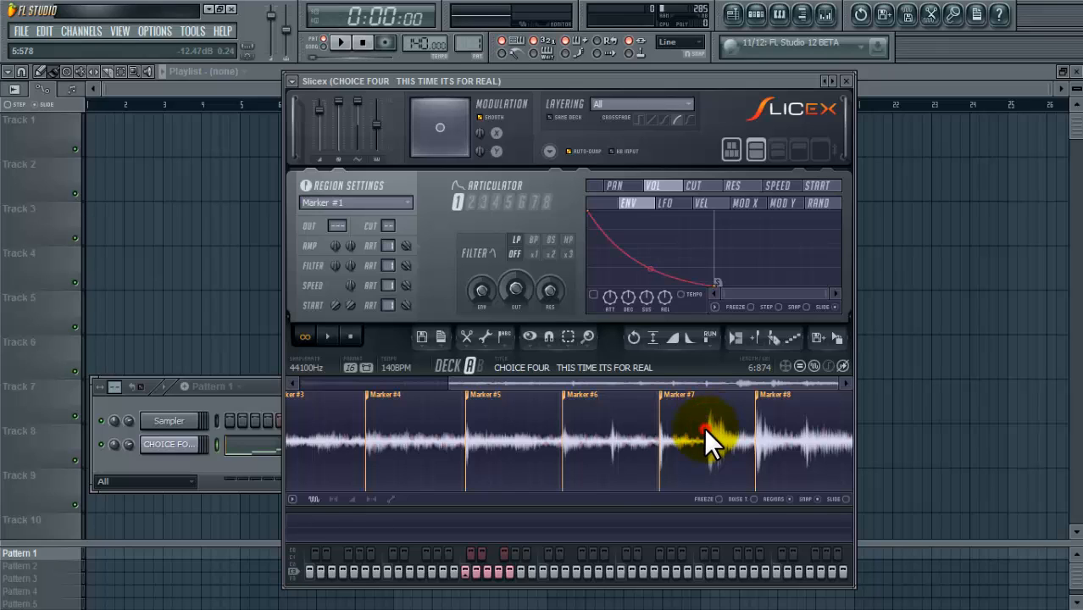
{"action": "left_click", "coordinate": [754, 339]}
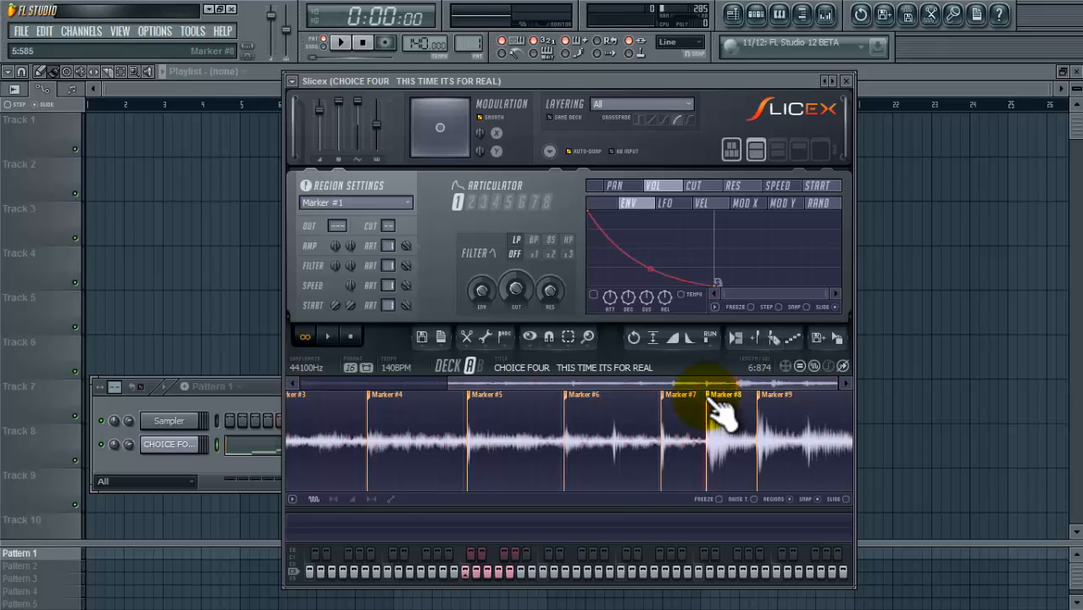
{"action": "mouse_move", "coordinate": [805, 436]}
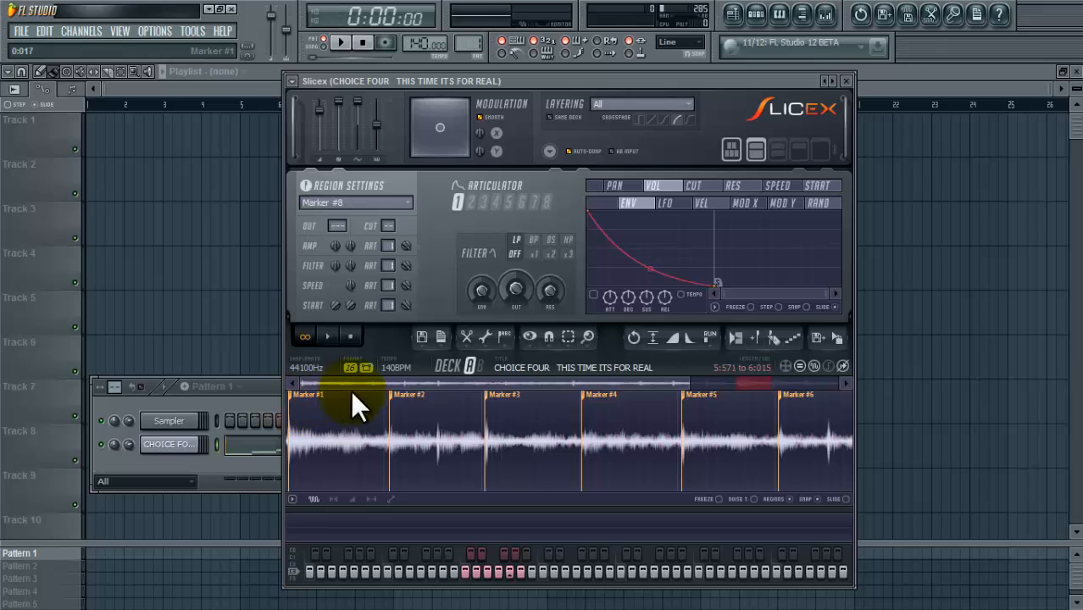
{"action": "mouse_move", "coordinate": [504, 419]}
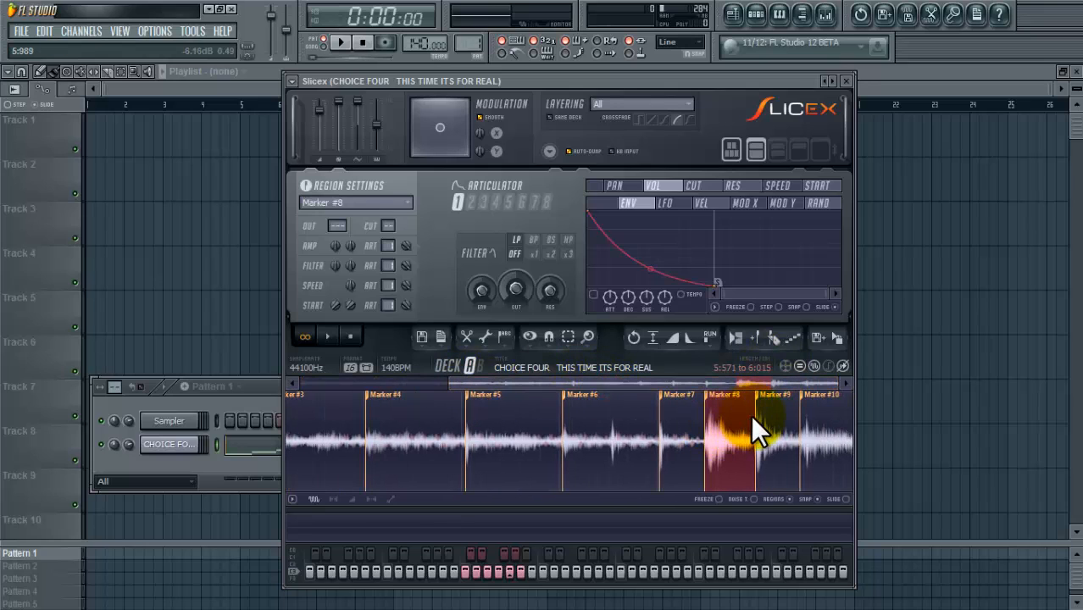
Step: Audition the Marker #8, #9 and #10 slices one by one, then stop
{"action": "left_click", "coordinate": [328, 337]}
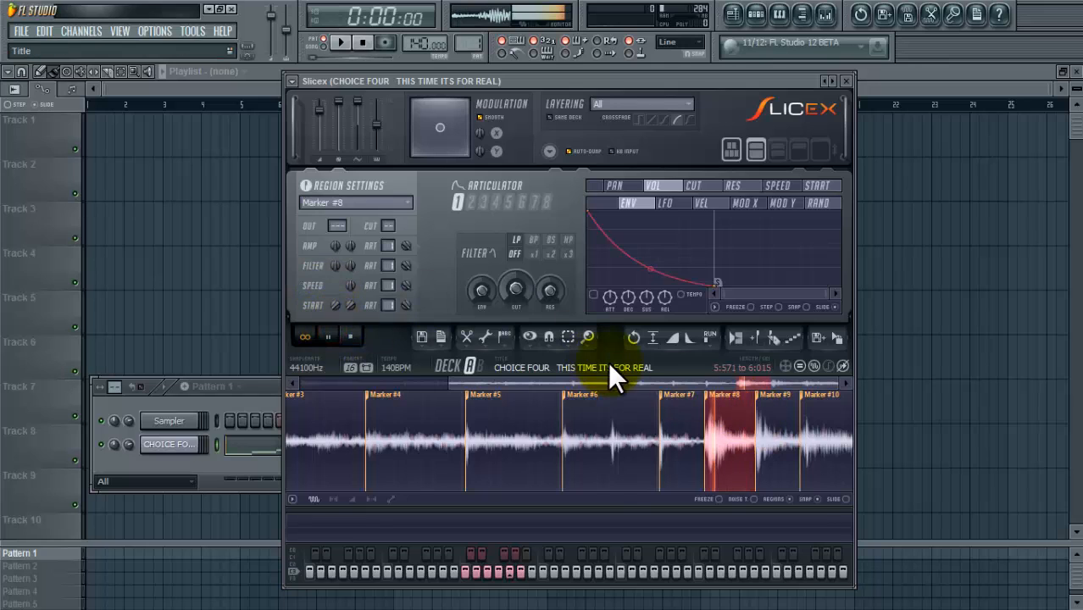
{"action": "left_click", "coordinate": [733, 416]}
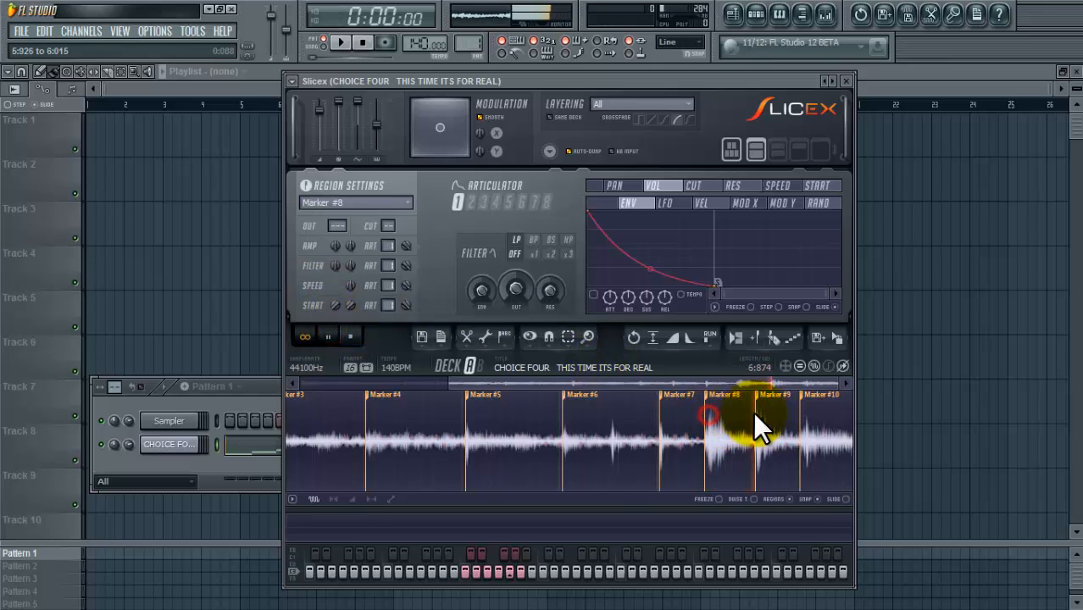
{"action": "left_click", "coordinate": [776, 437]}
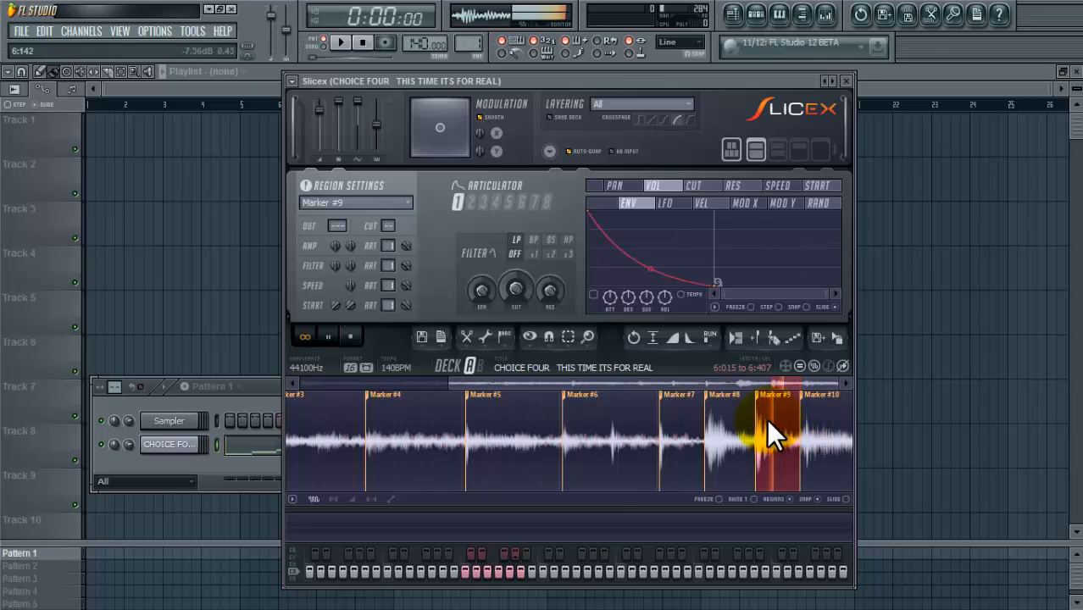
{"action": "left_click", "coordinate": [817, 440]}
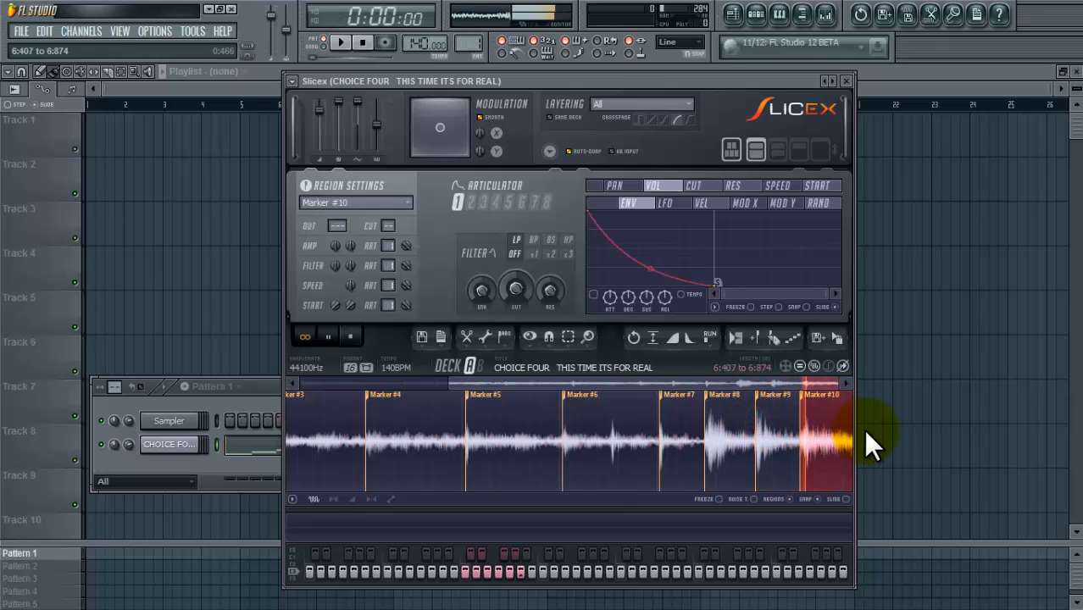
{"action": "left_click", "coordinate": [328, 337]}
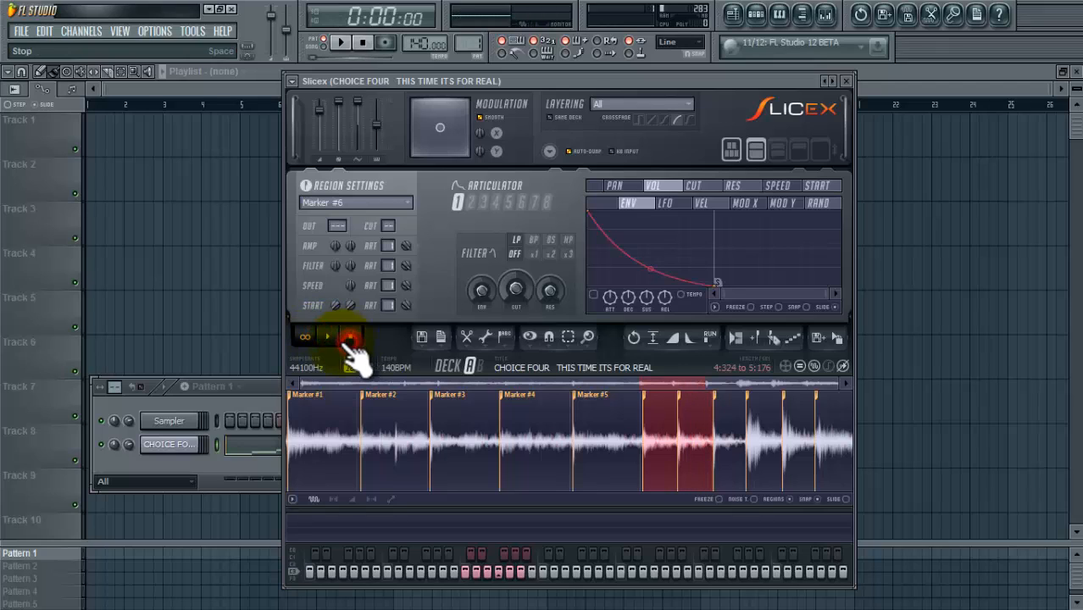
Step: Stop the slice preview, close Slicex, and play then stop Pattern 1
{"action": "left_click", "coordinate": [350, 337]}
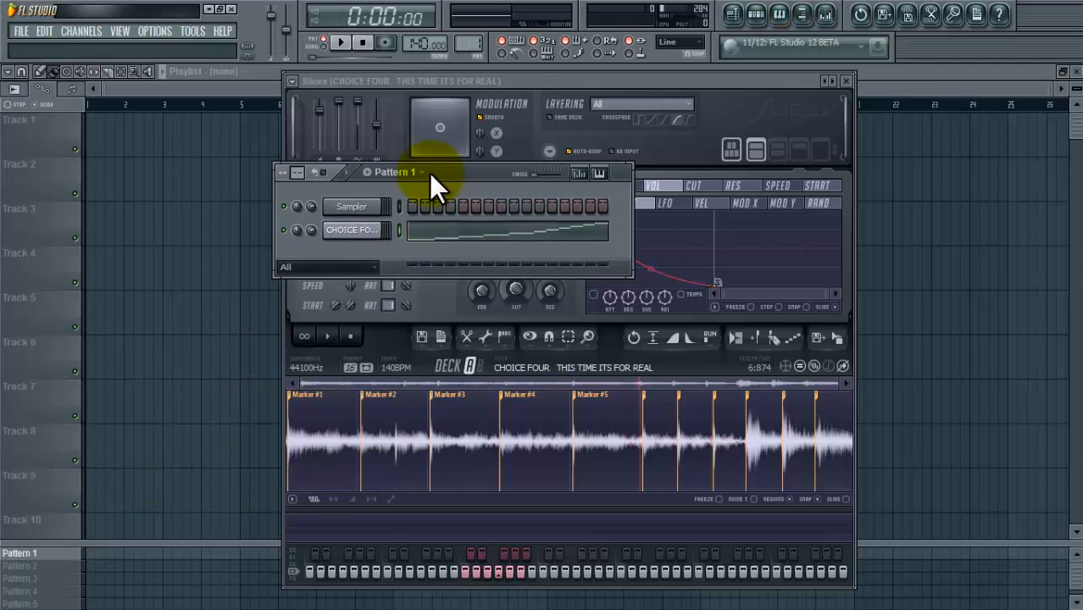
{"action": "mouse_move", "coordinate": [462, 182]}
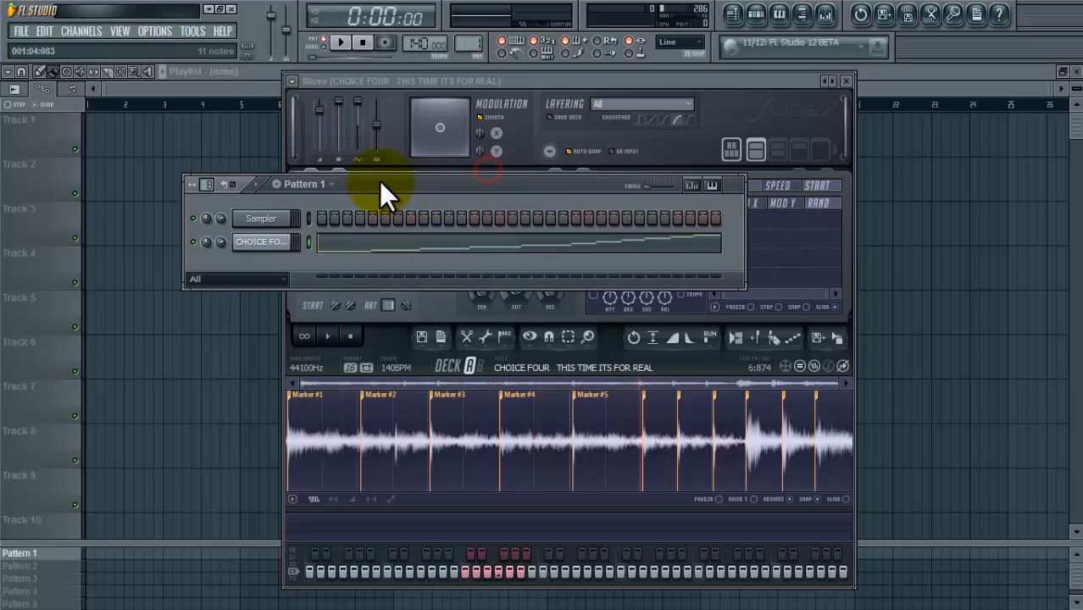
{"action": "left_click", "coordinate": [340, 42]}
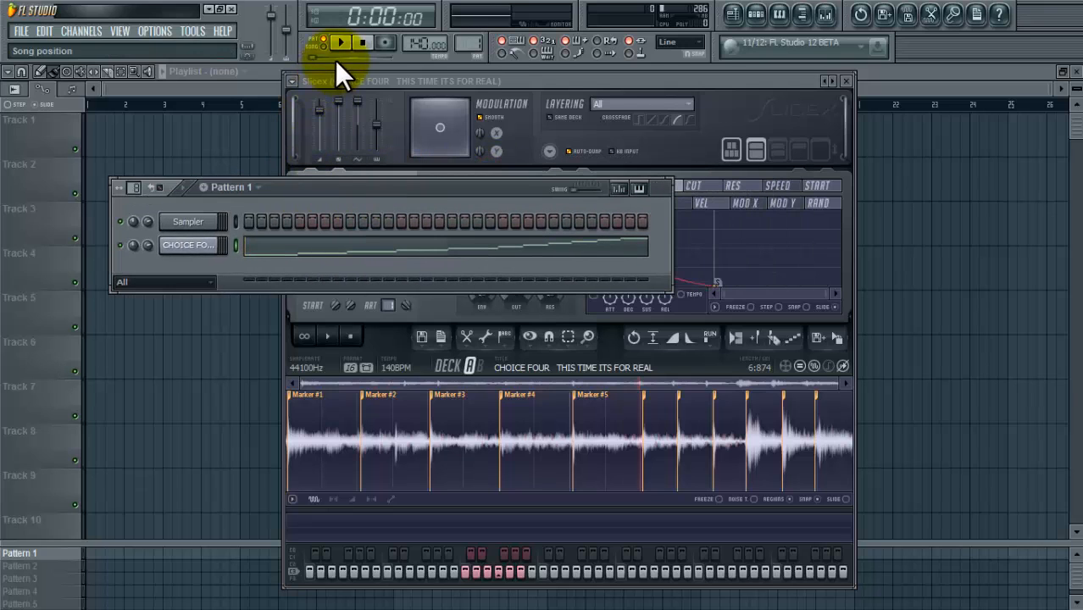
{"action": "left_click", "coordinate": [845, 80]}
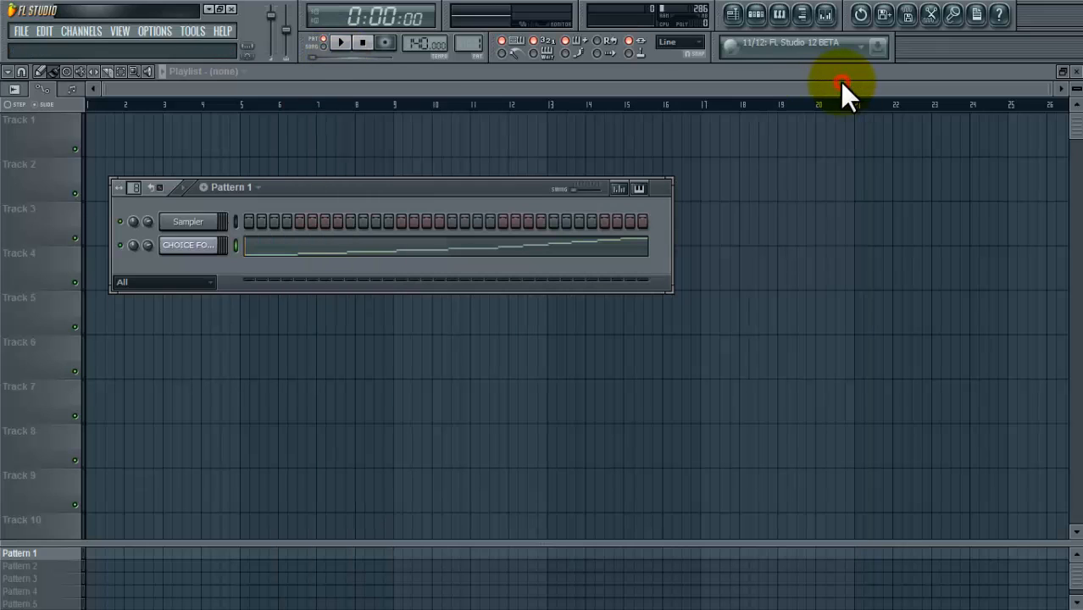
{"action": "left_click", "coordinate": [341, 43]}
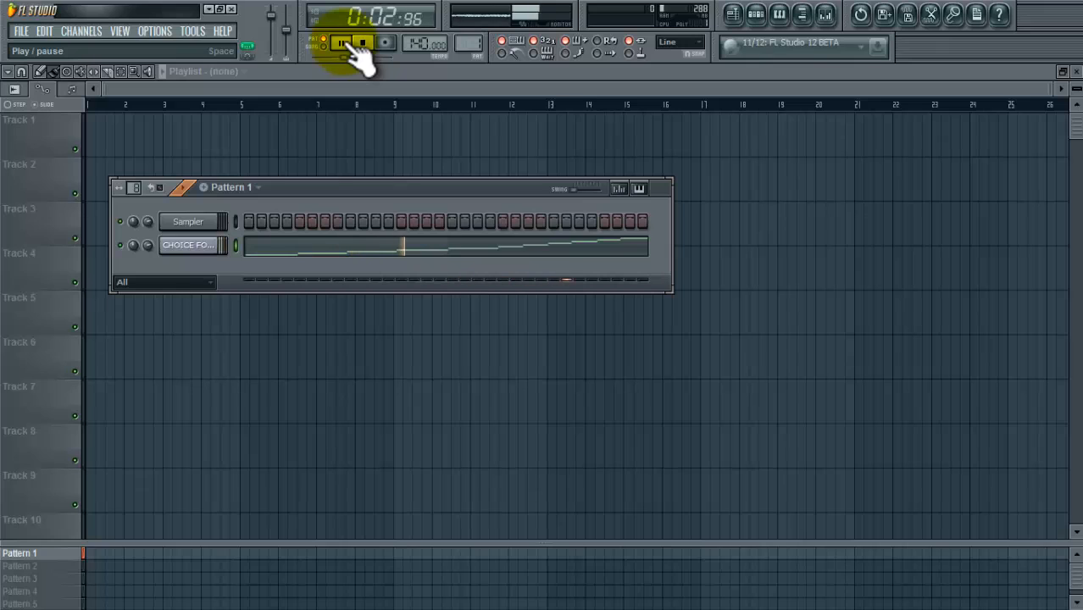
{"action": "left_click", "coordinate": [342, 42]}
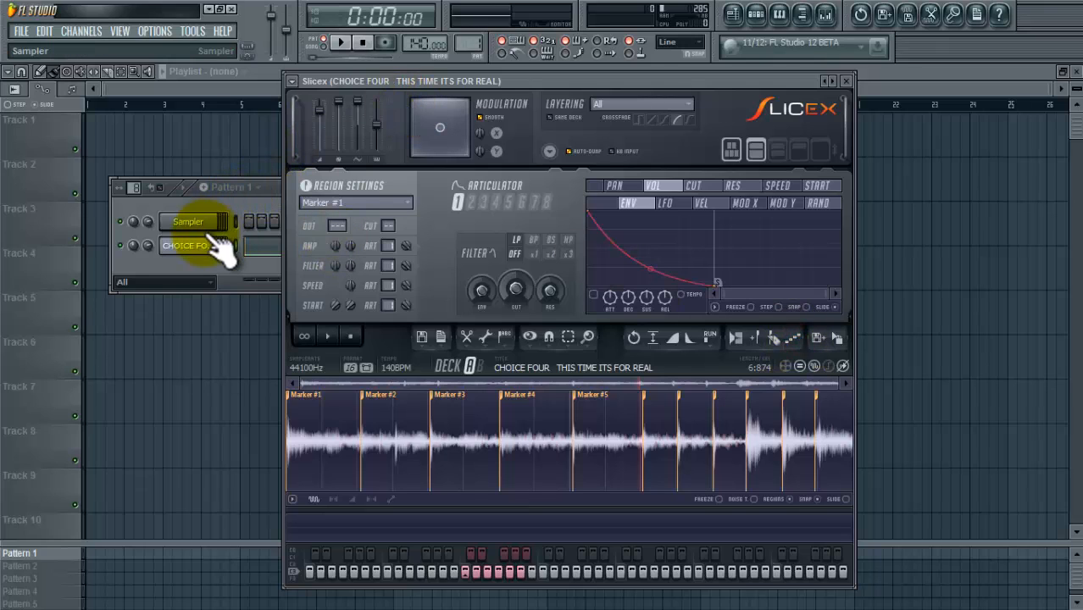
Step: Open CHOICE FOUR's Marker #1–#11 notes in the piano roll, play them, then stop
{"action": "left_click", "coordinate": [186, 246]}
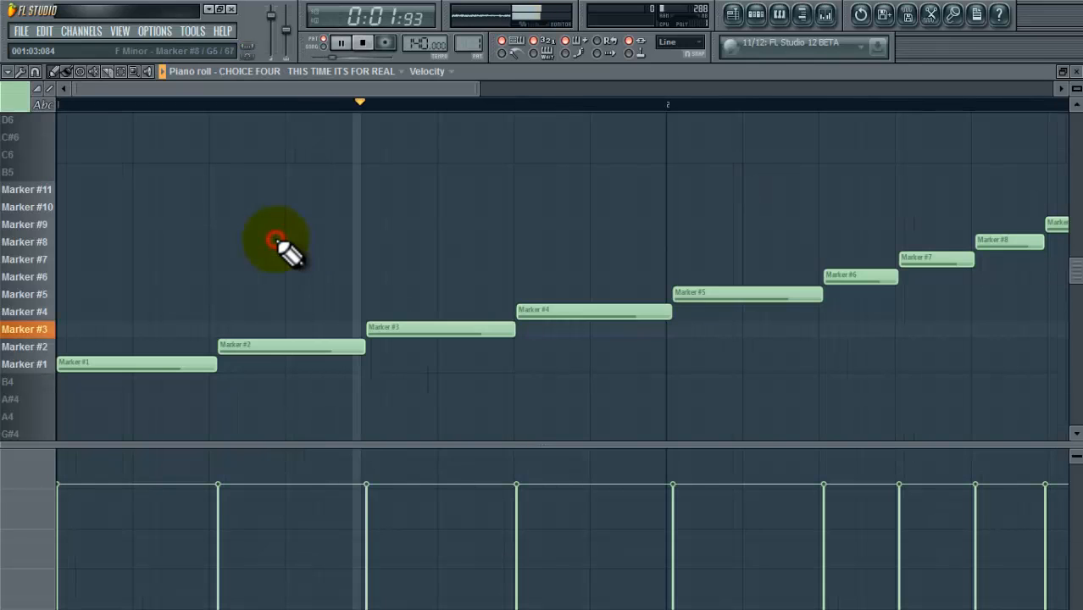
{"action": "left_click", "coordinate": [202, 93]}
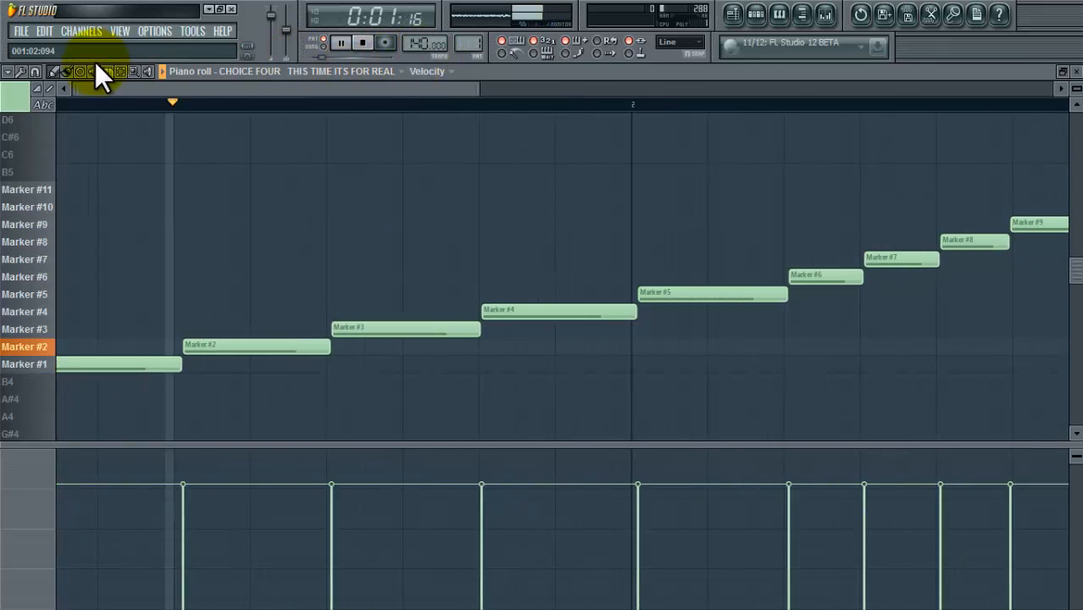
{"action": "left_click", "coordinate": [361, 42]}
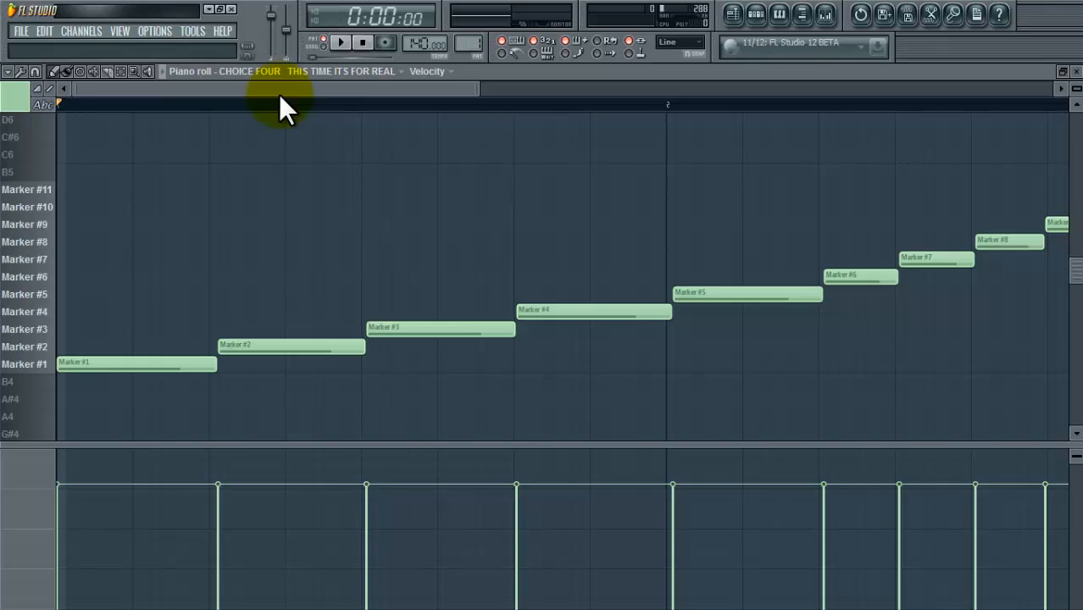
{"action": "left_click", "coordinate": [154, 30]}
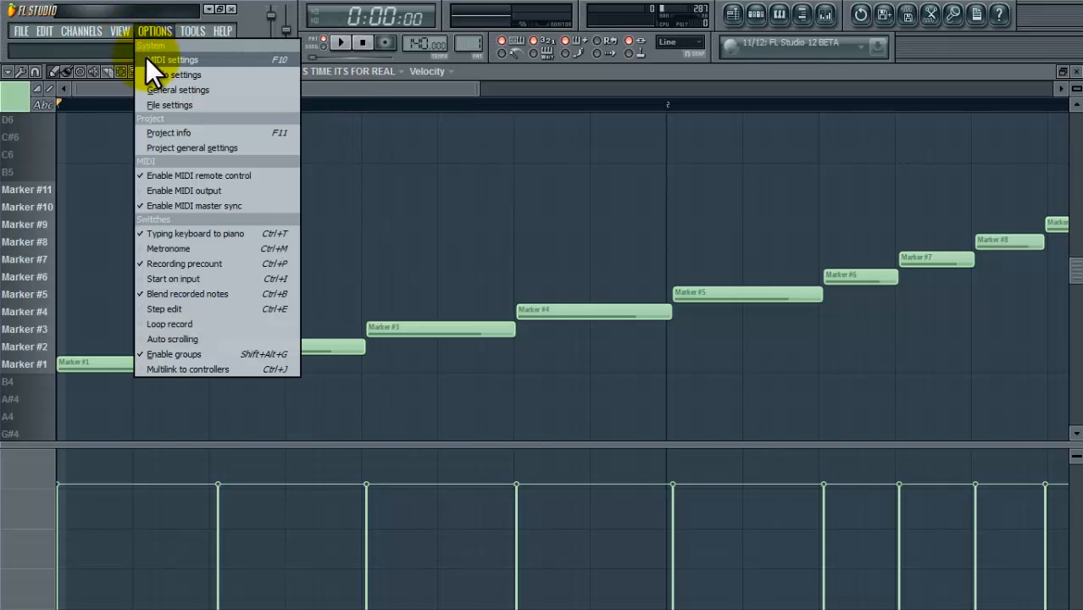
{"action": "left_click", "coordinate": [173, 60]}
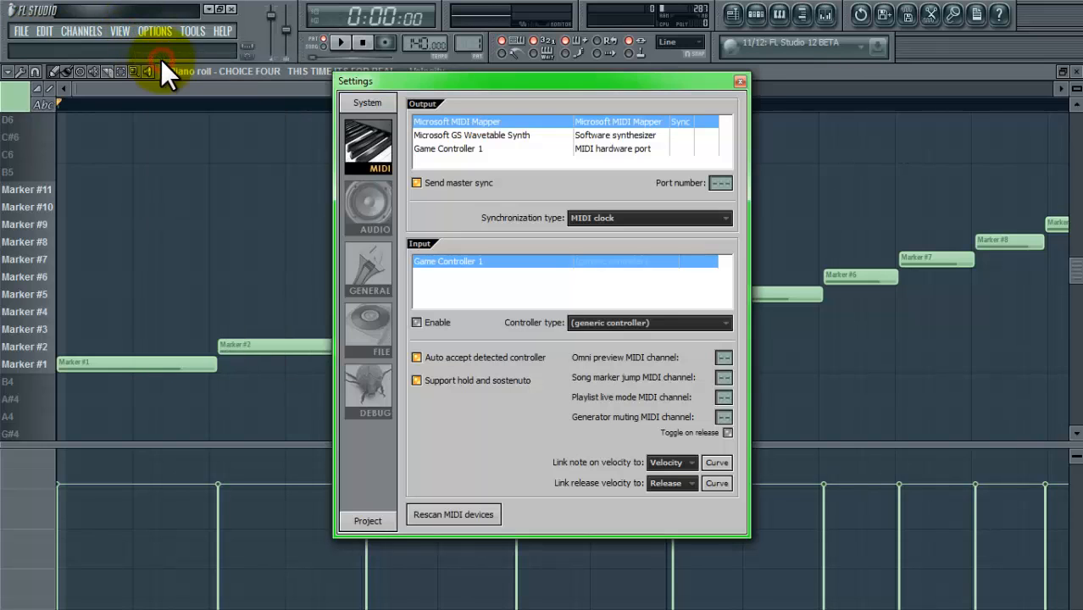
{"action": "mouse_move", "coordinate": [864, 106]}
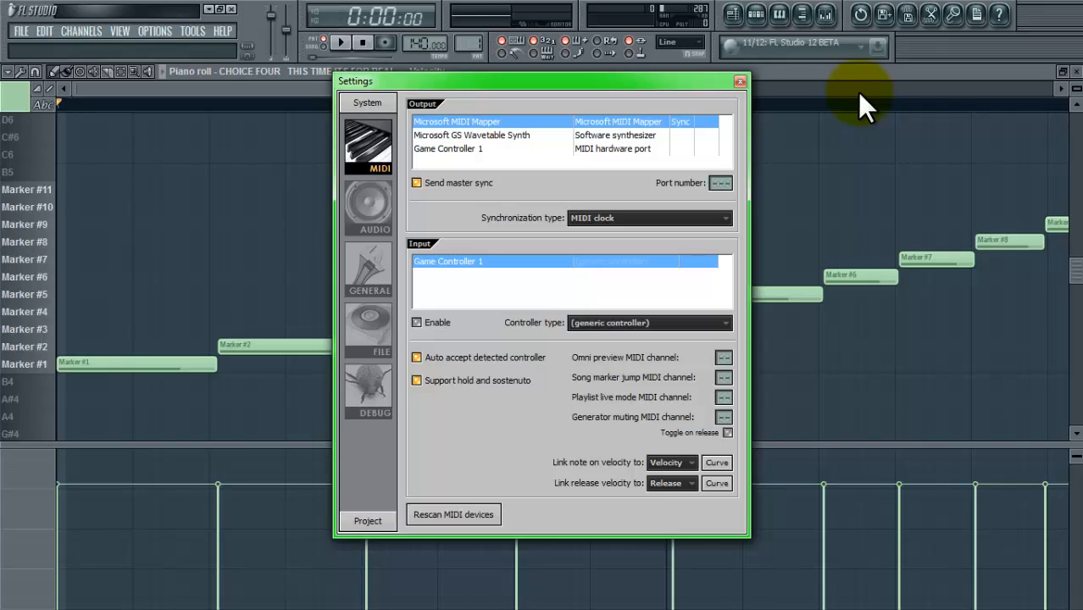
{"action": "mouse_move", "coordinate": [385, 487]}
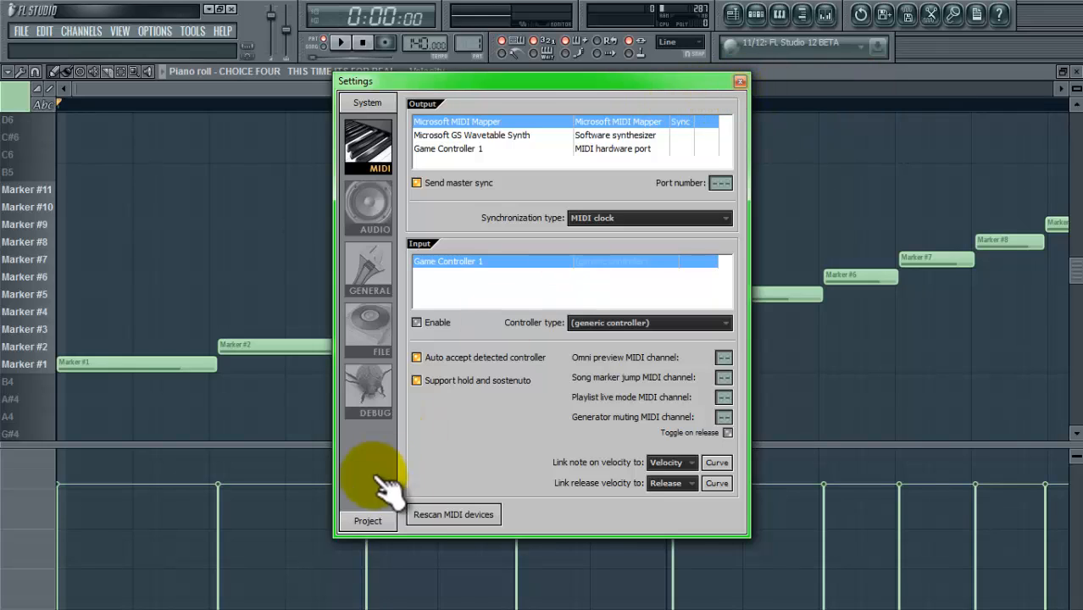
{"action": "mouse_move", "coordinate": [674, 43]}
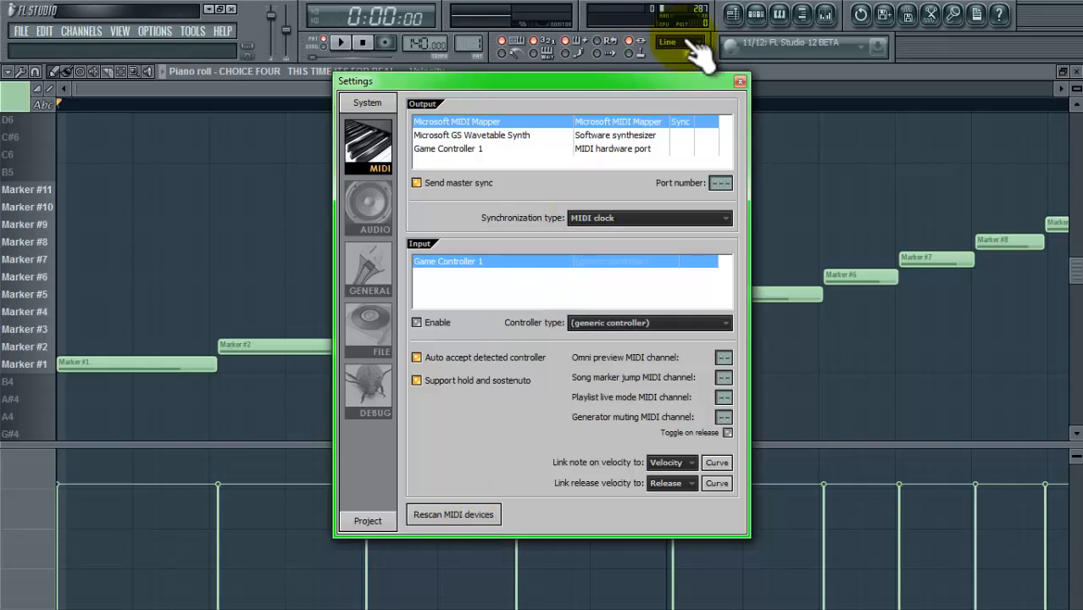
{"action": "left_click", "coordinate": [739, 80]}
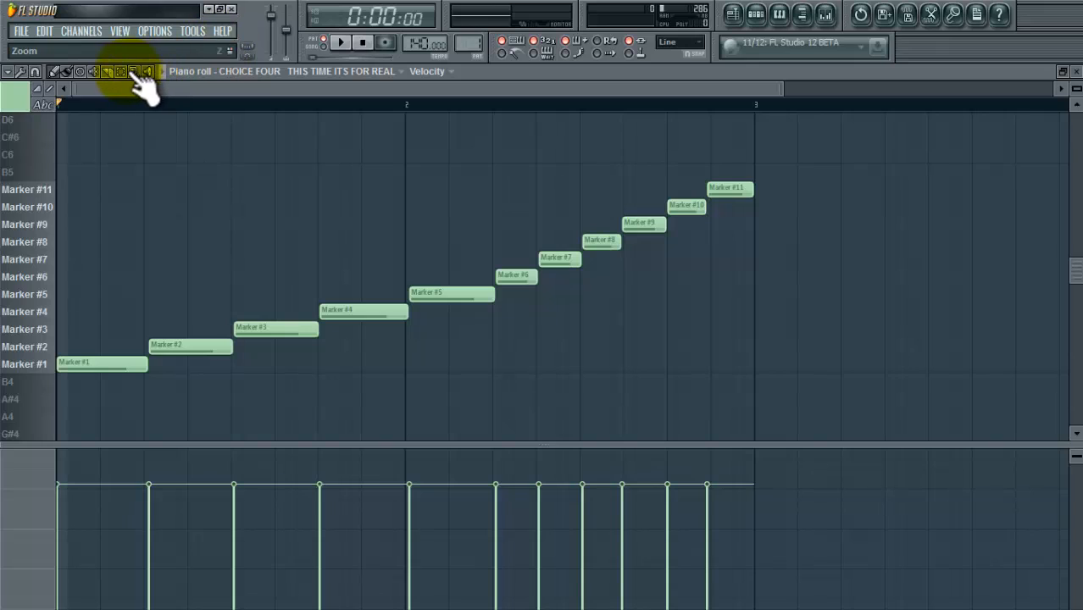
Step: Shorten the Marker #1 note and paint repeated notes rising past Marker #3 and #5 to #6
{"action": "left_click", "coordinate": [120, 71]}
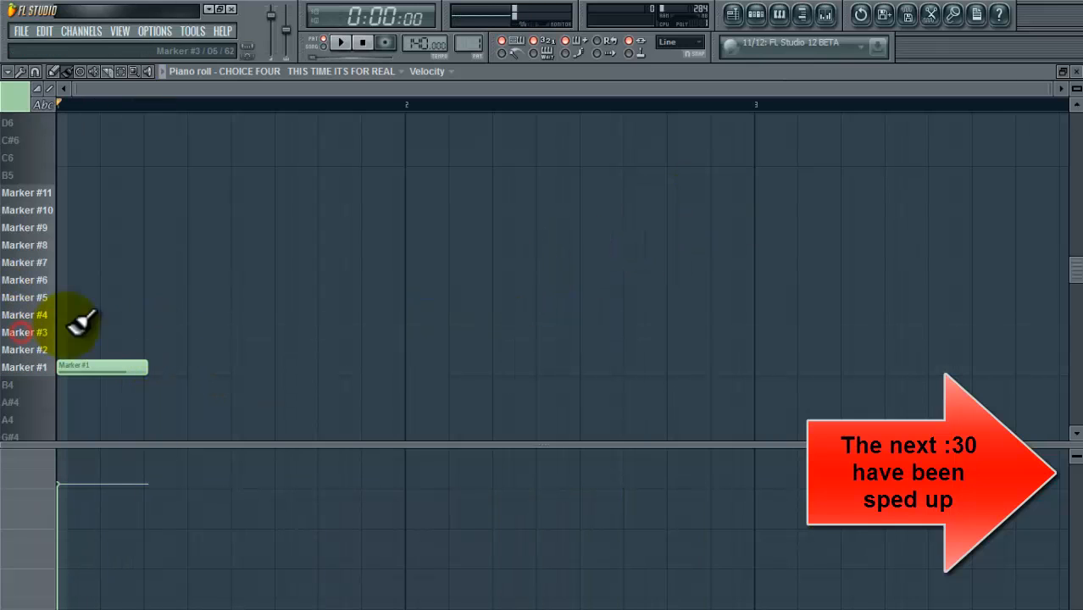
{"action": "left_click", "coordinate": [339, 42]}
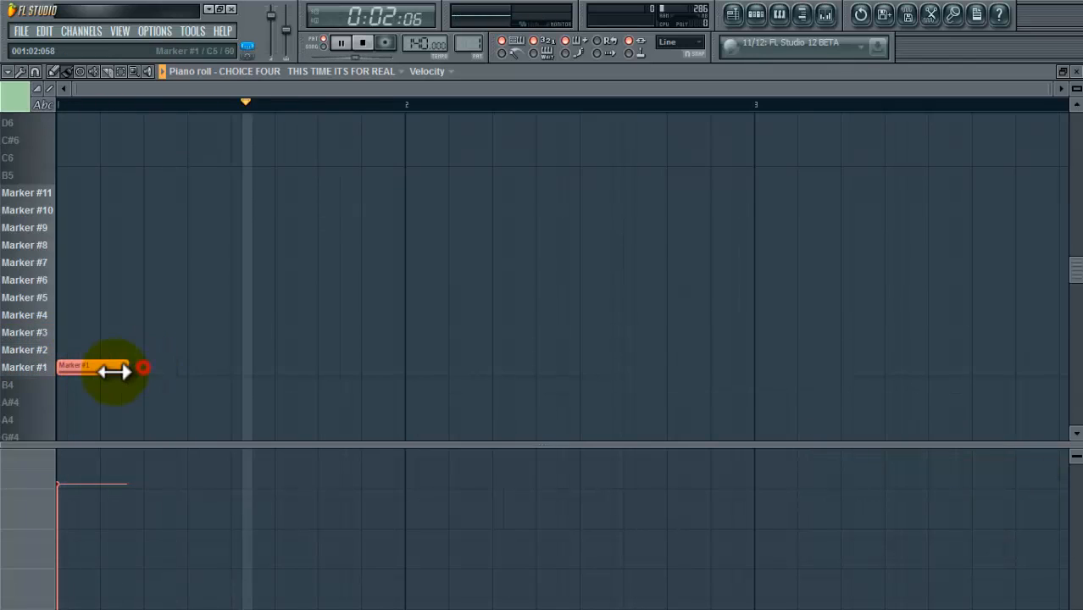
{"action": "left_click_drag", "start_coordinate": [123, 369], "coordinate": [148, 369]}
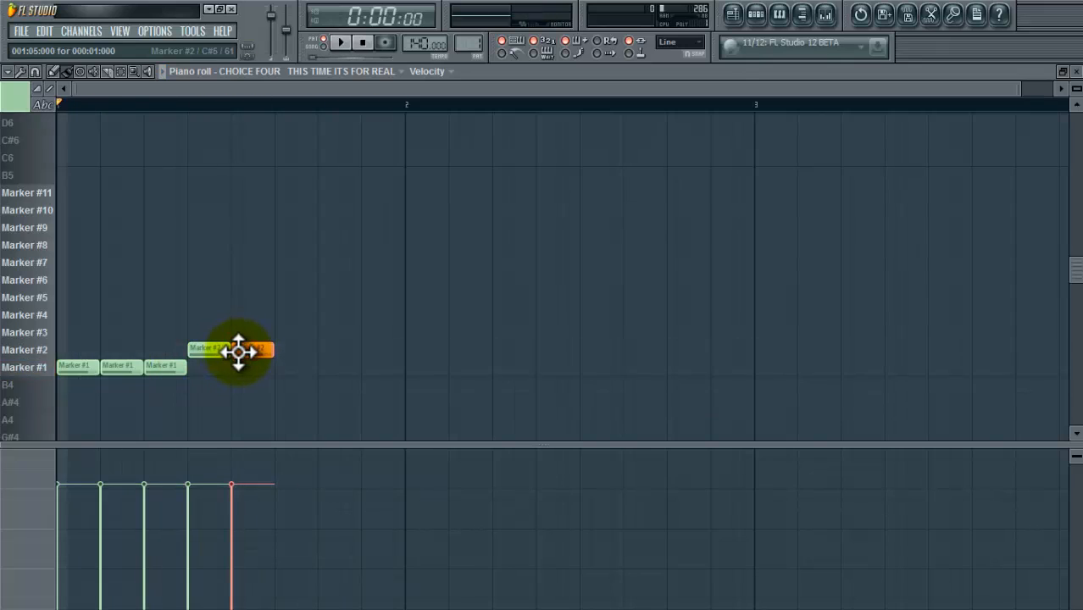
{"action": "left_click", "coordinate": [340, 42]}
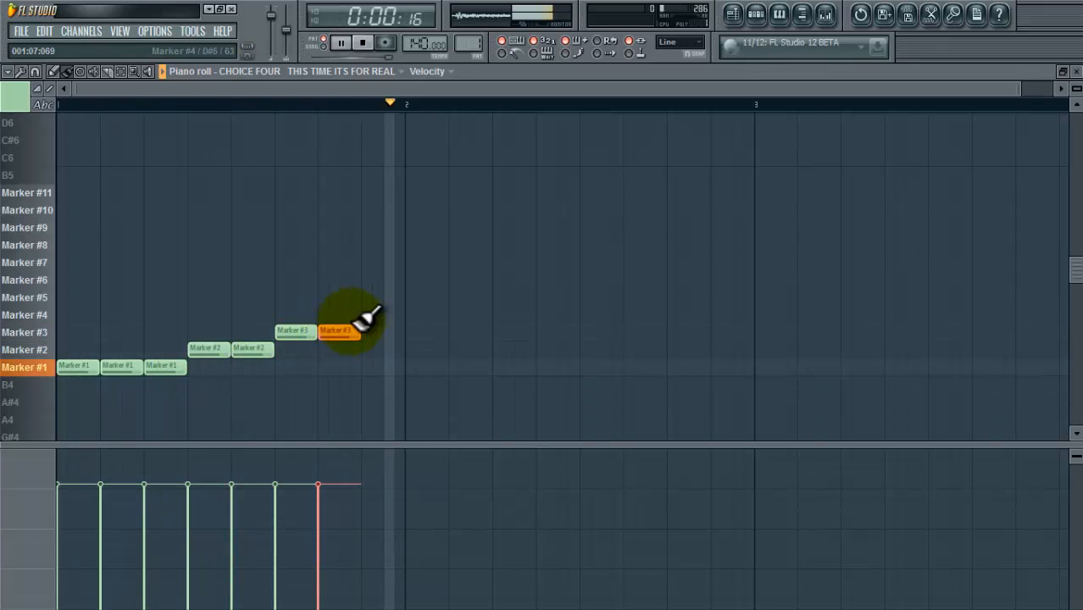
{"action": "left_click_drag", "start_coordinate": [334, 331], "coordinate": [378, 313]}
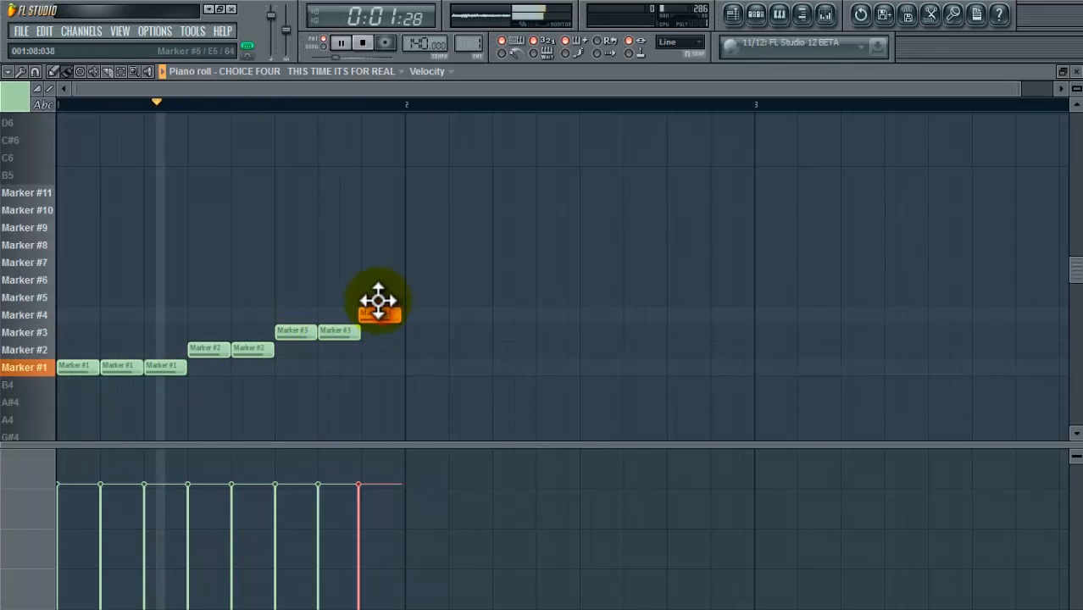
{"action": "left_click_drag", "start_coordinate": [378, 314], "coordinate": [381, 278]}
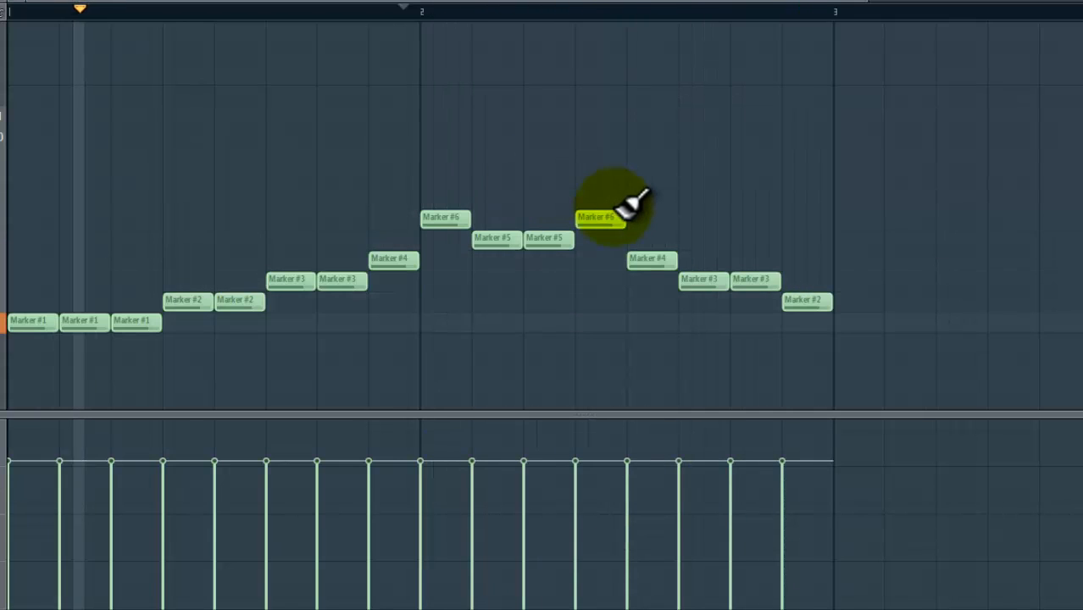
{"action": "left_click", "coordinate": [319, 9]}
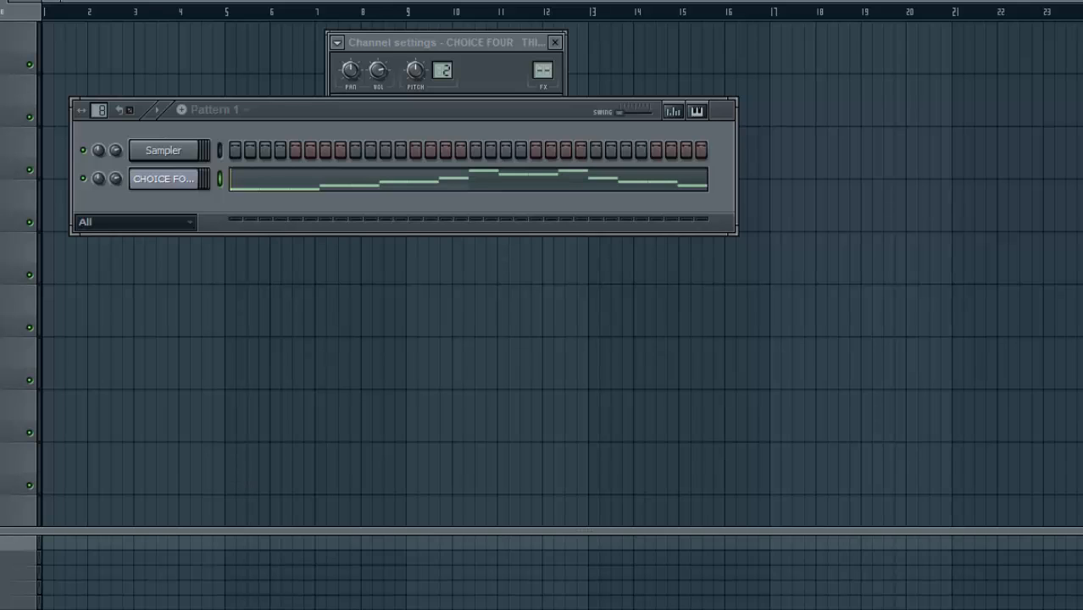
{"action": "mouse_move", "coordinate": [504, 13]}
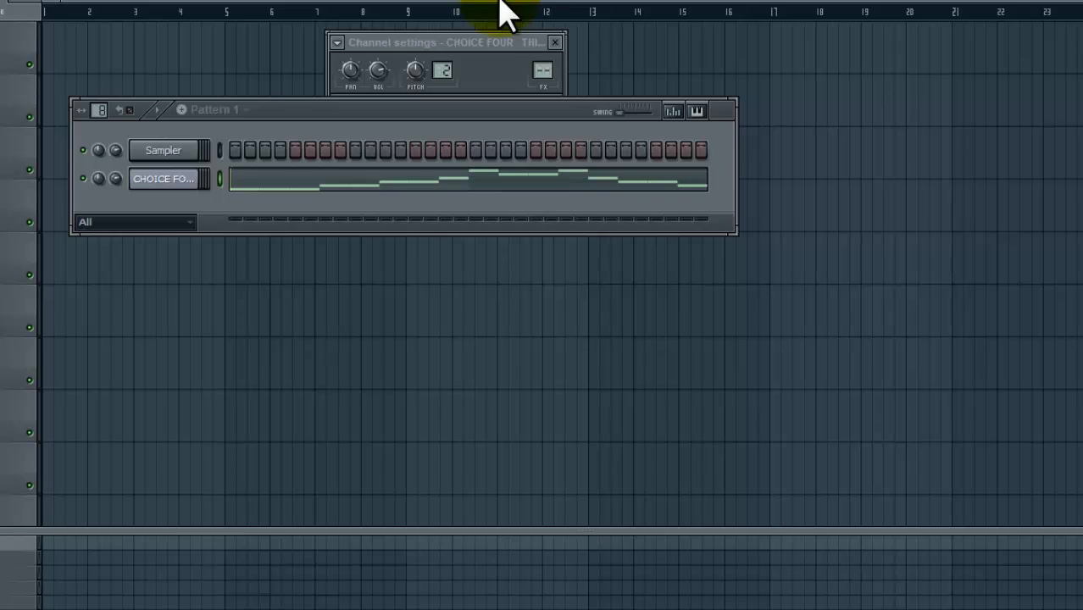
{"action": "mouse_move", "coordinate": [356, 178]}
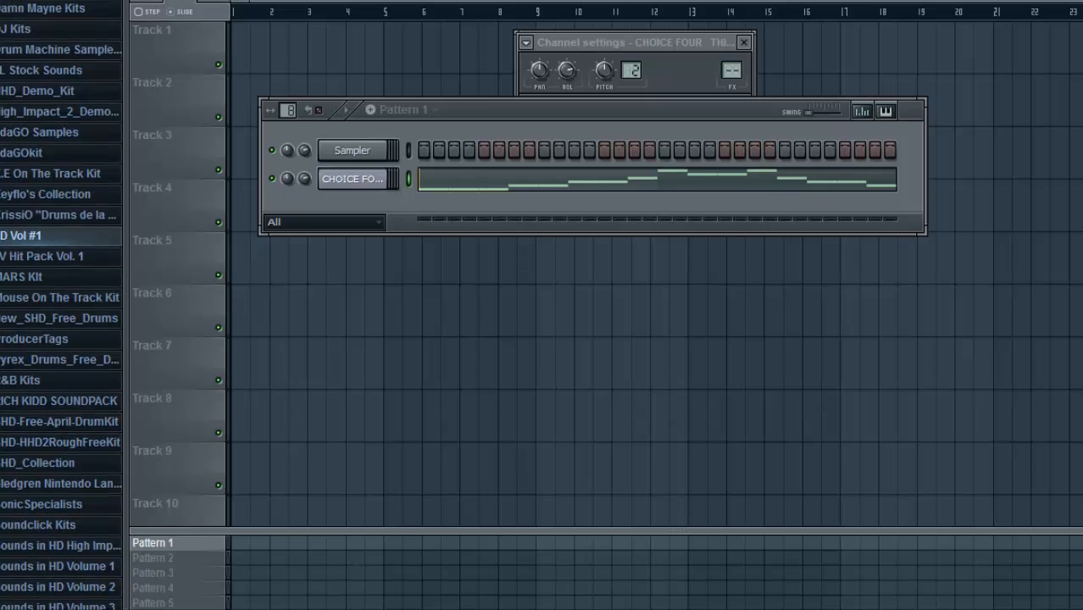
Step: Scroll down through the browser's drum-kit and sample-pack folders
{"action": "scroll", "scroll_direction": "down", "scroll_amount": 3}
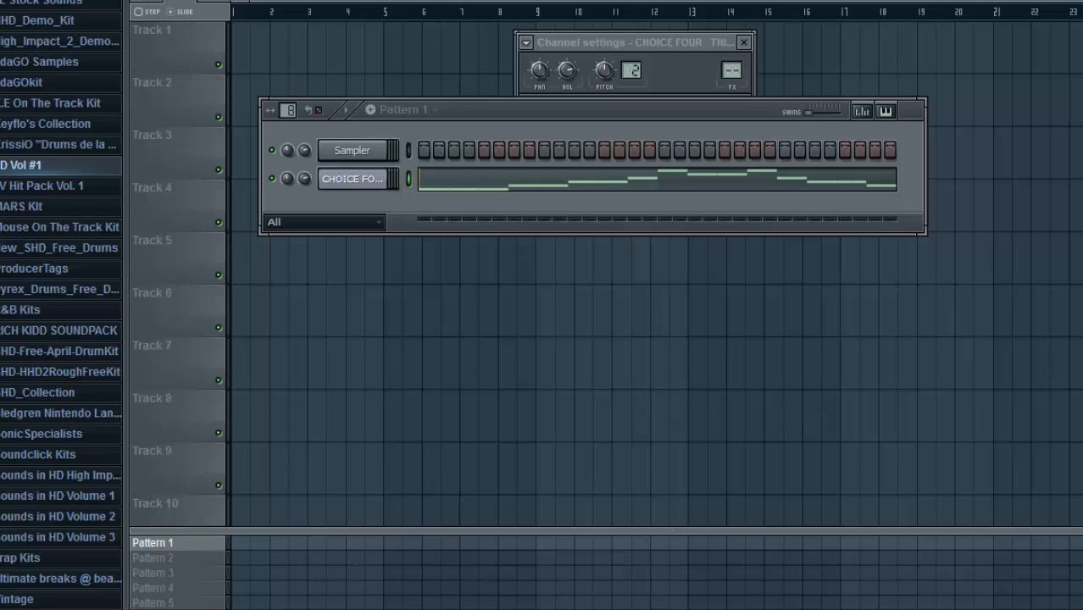
{"action": "scroll", "scroll_direction": "down", "scroll_amount": 3}
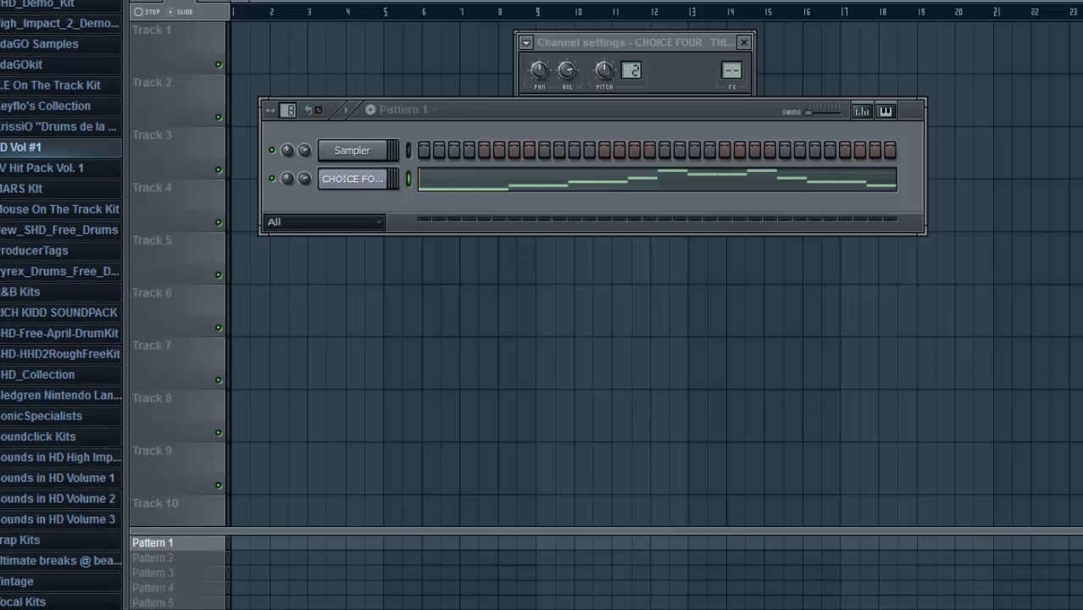